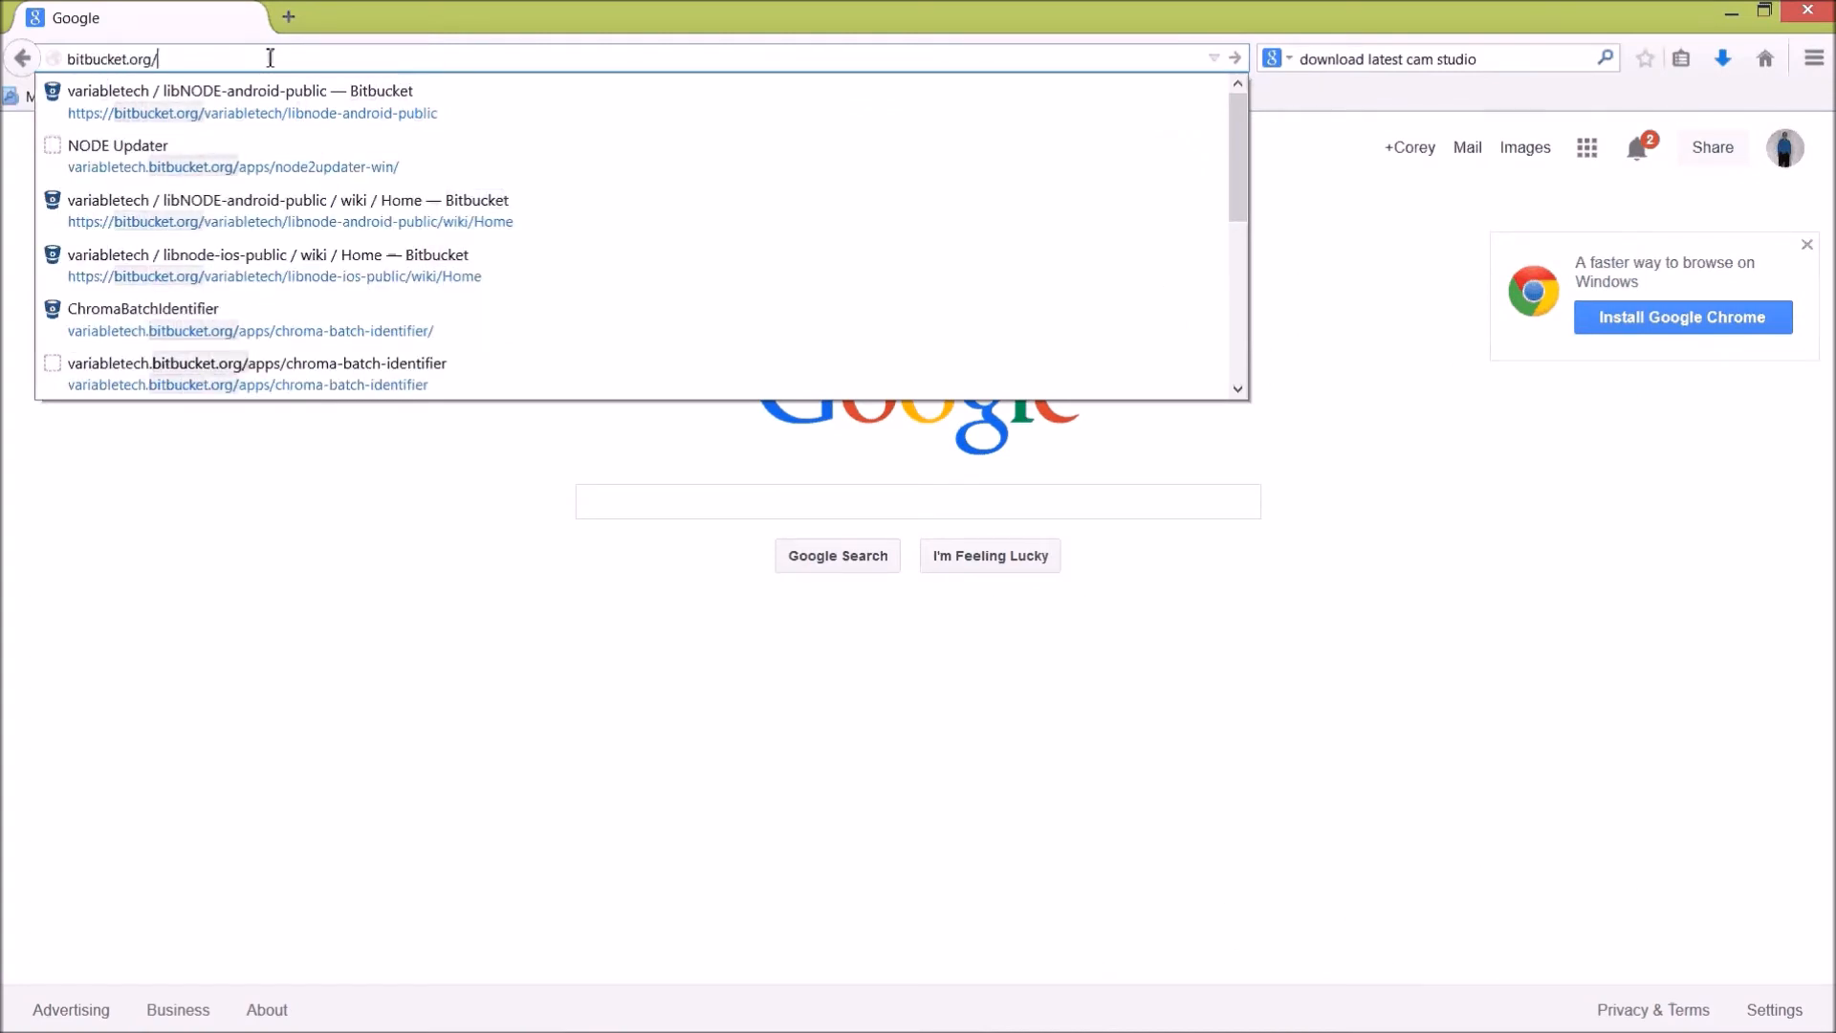
Load bitbucket.org/variabletech/libnode-android-public/download in the Firefox address bar
{"action": "type", "text": "variabletech/"}
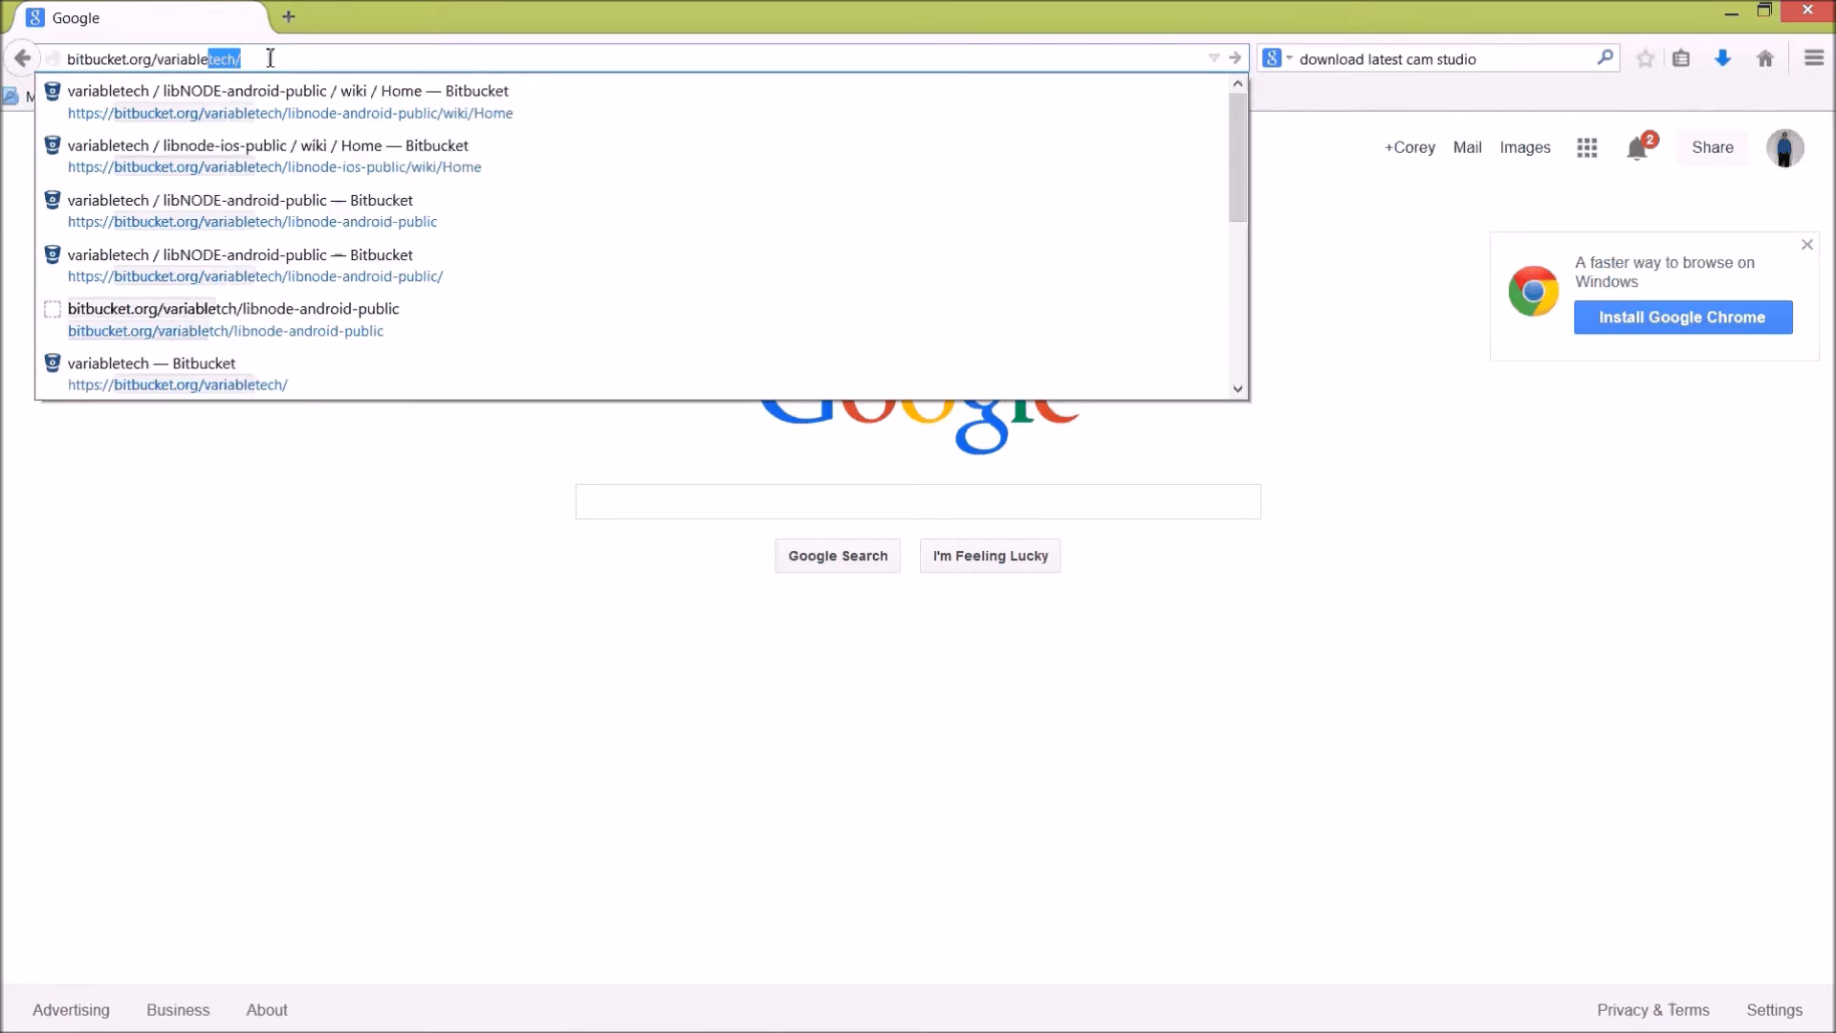
{"action": "type", "text": "libnode-android-public/"}
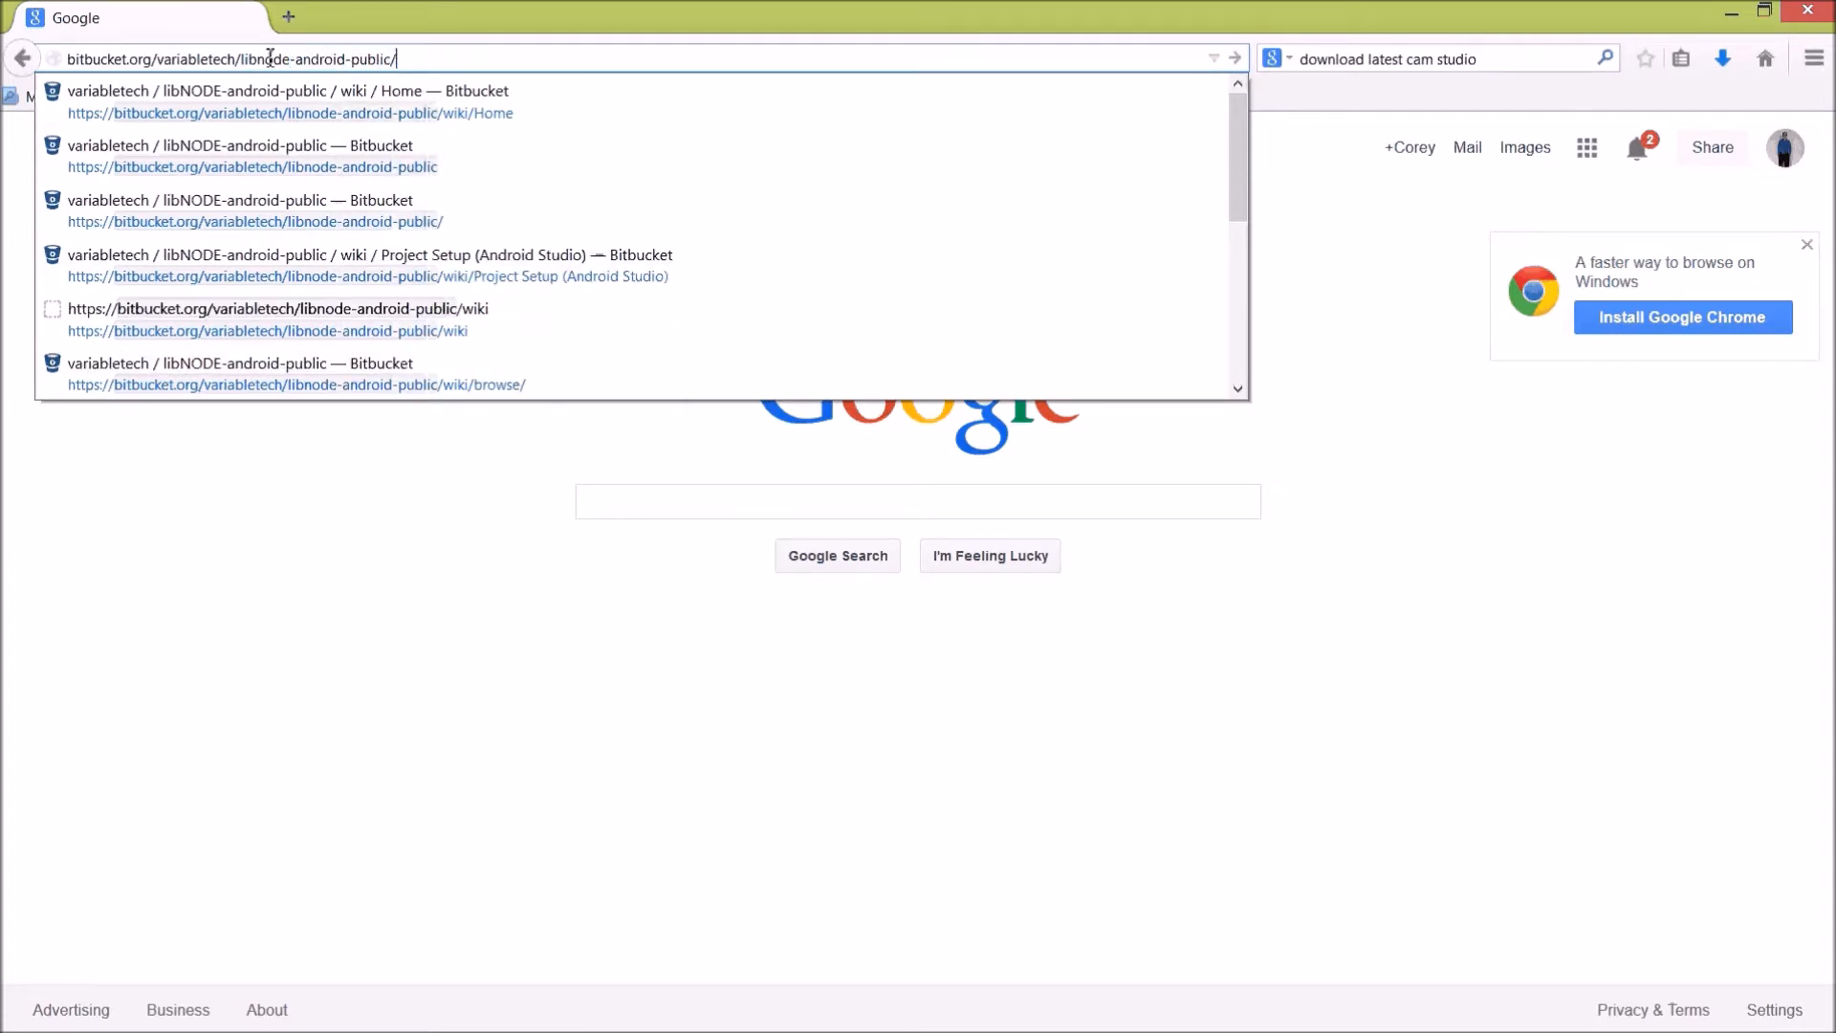
{"action": "type", "text": "download"}
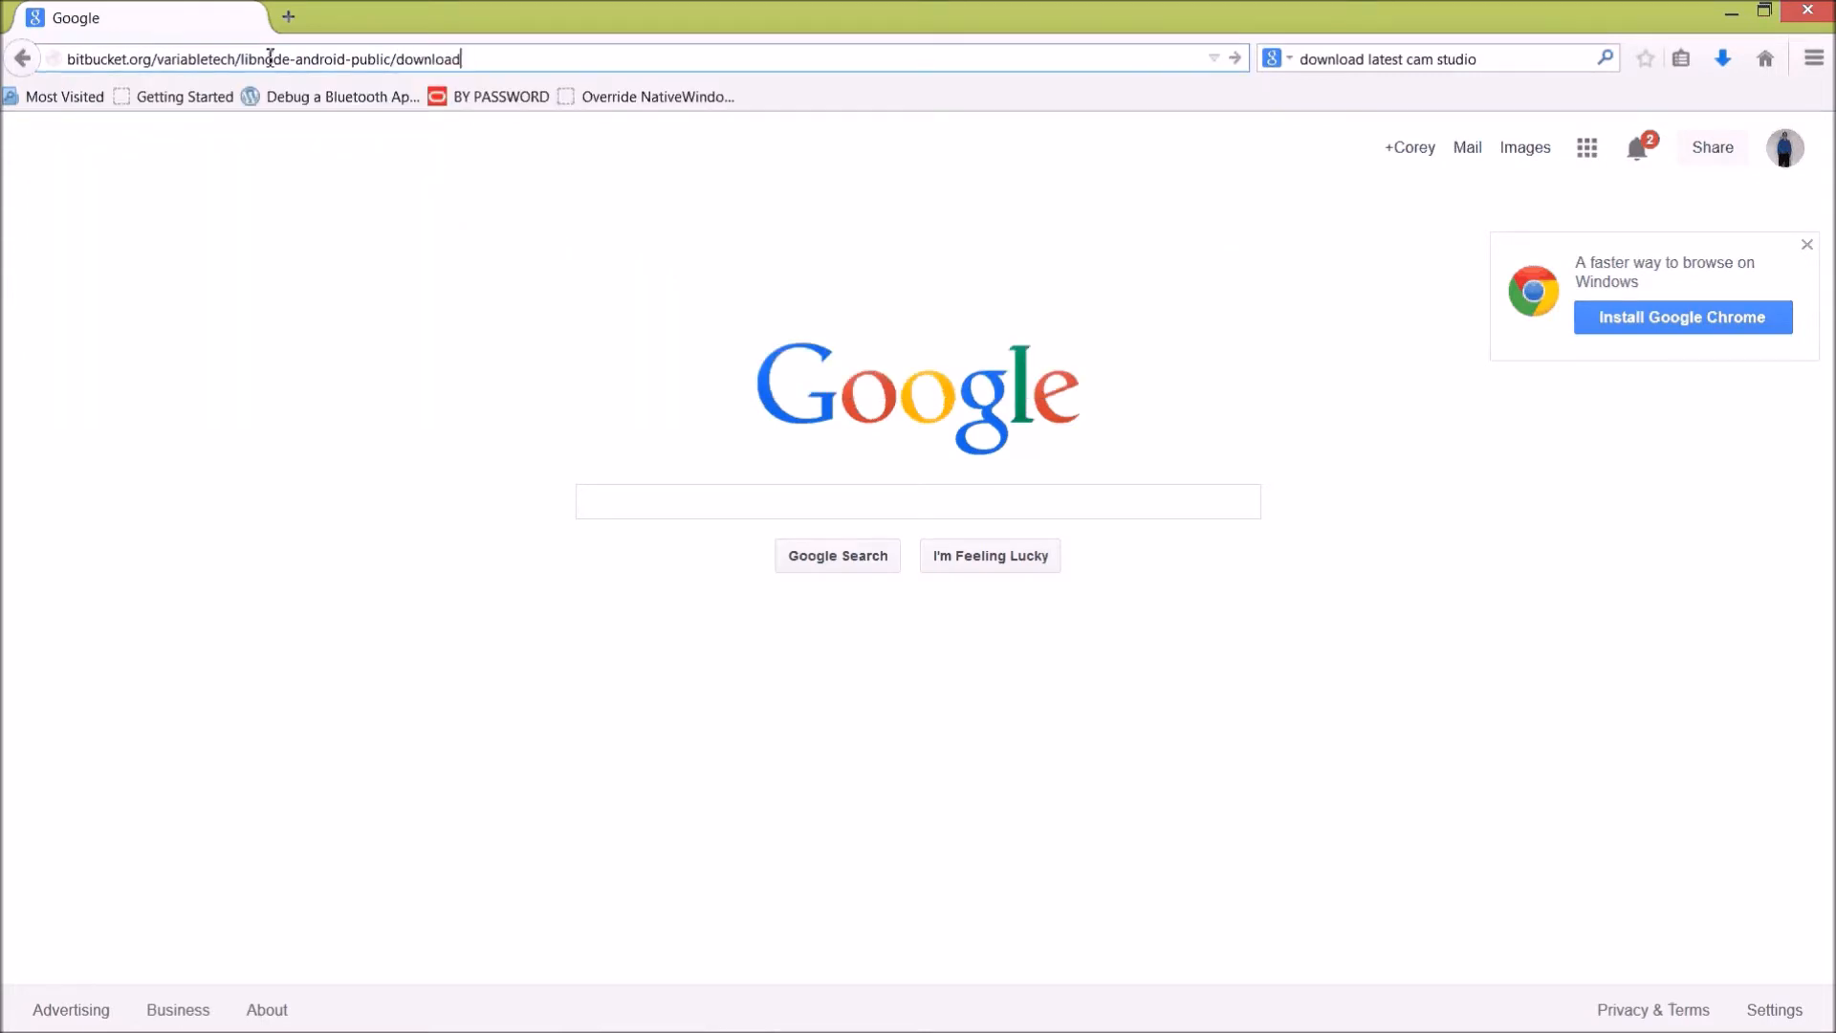
{"action": "key", "text": "Return"}
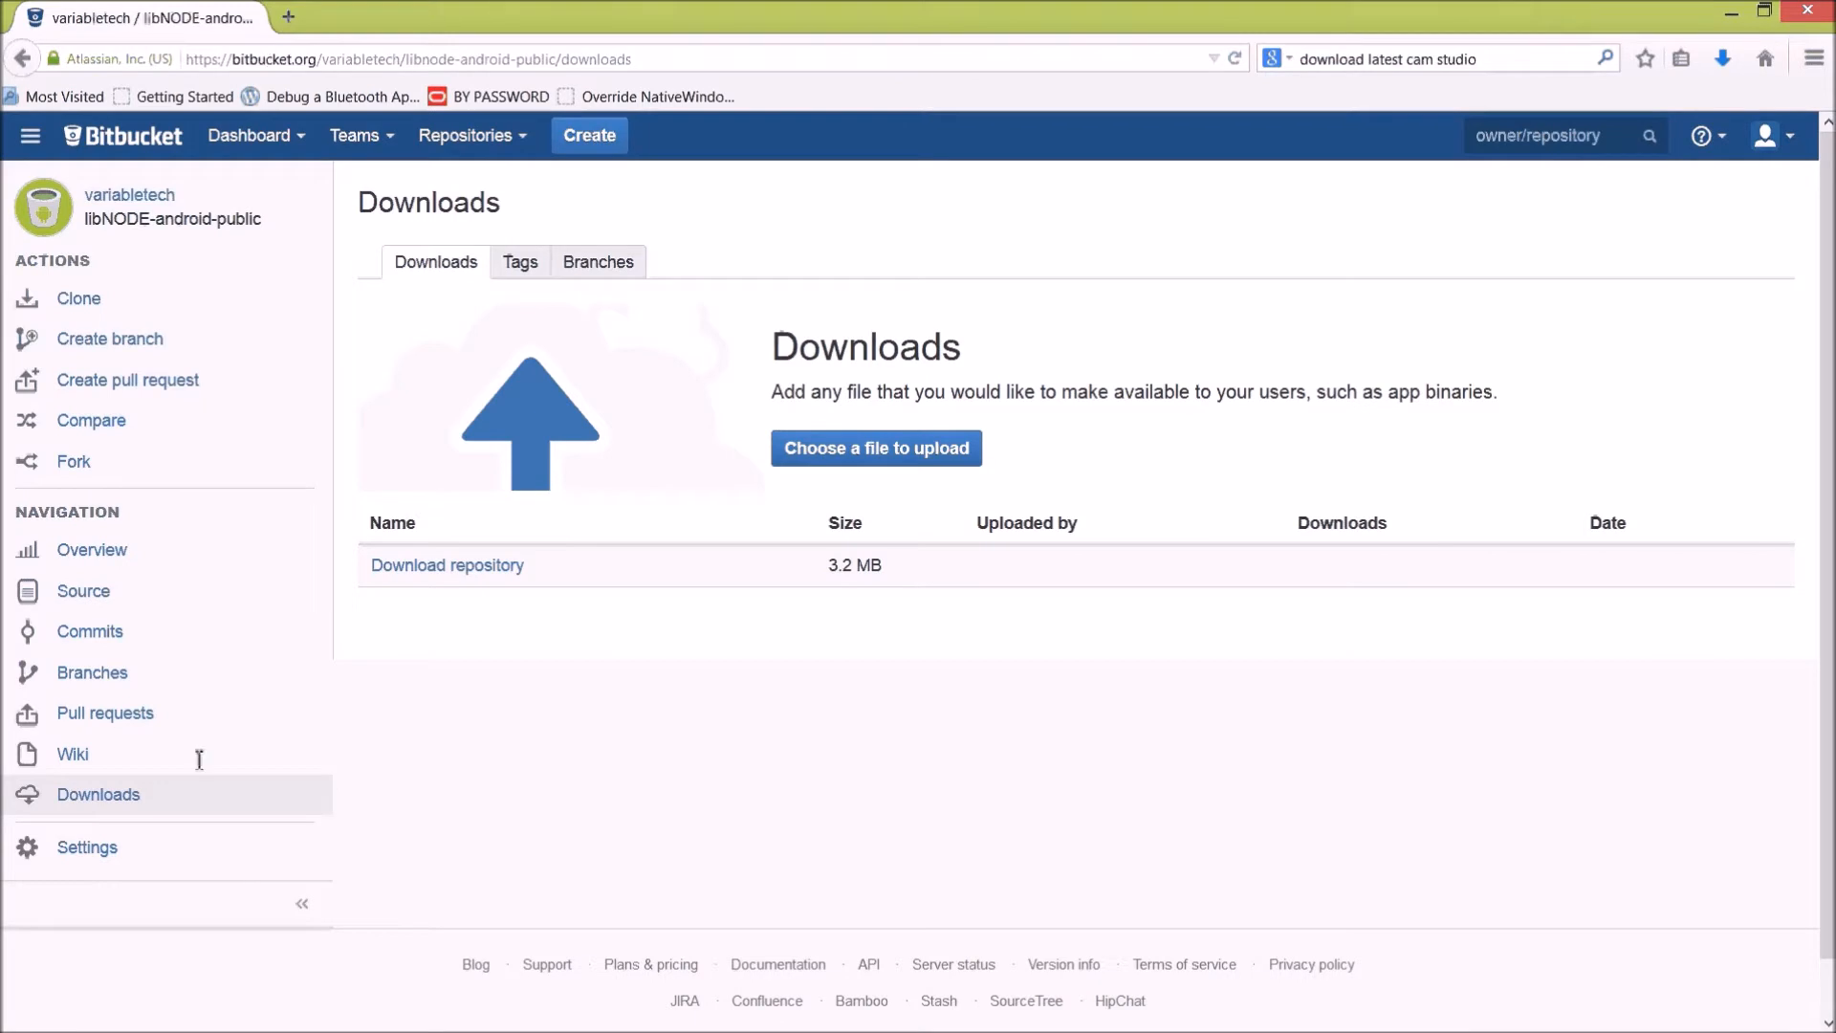
{"action": "mouse_move", "coordinate": [480, 567]}
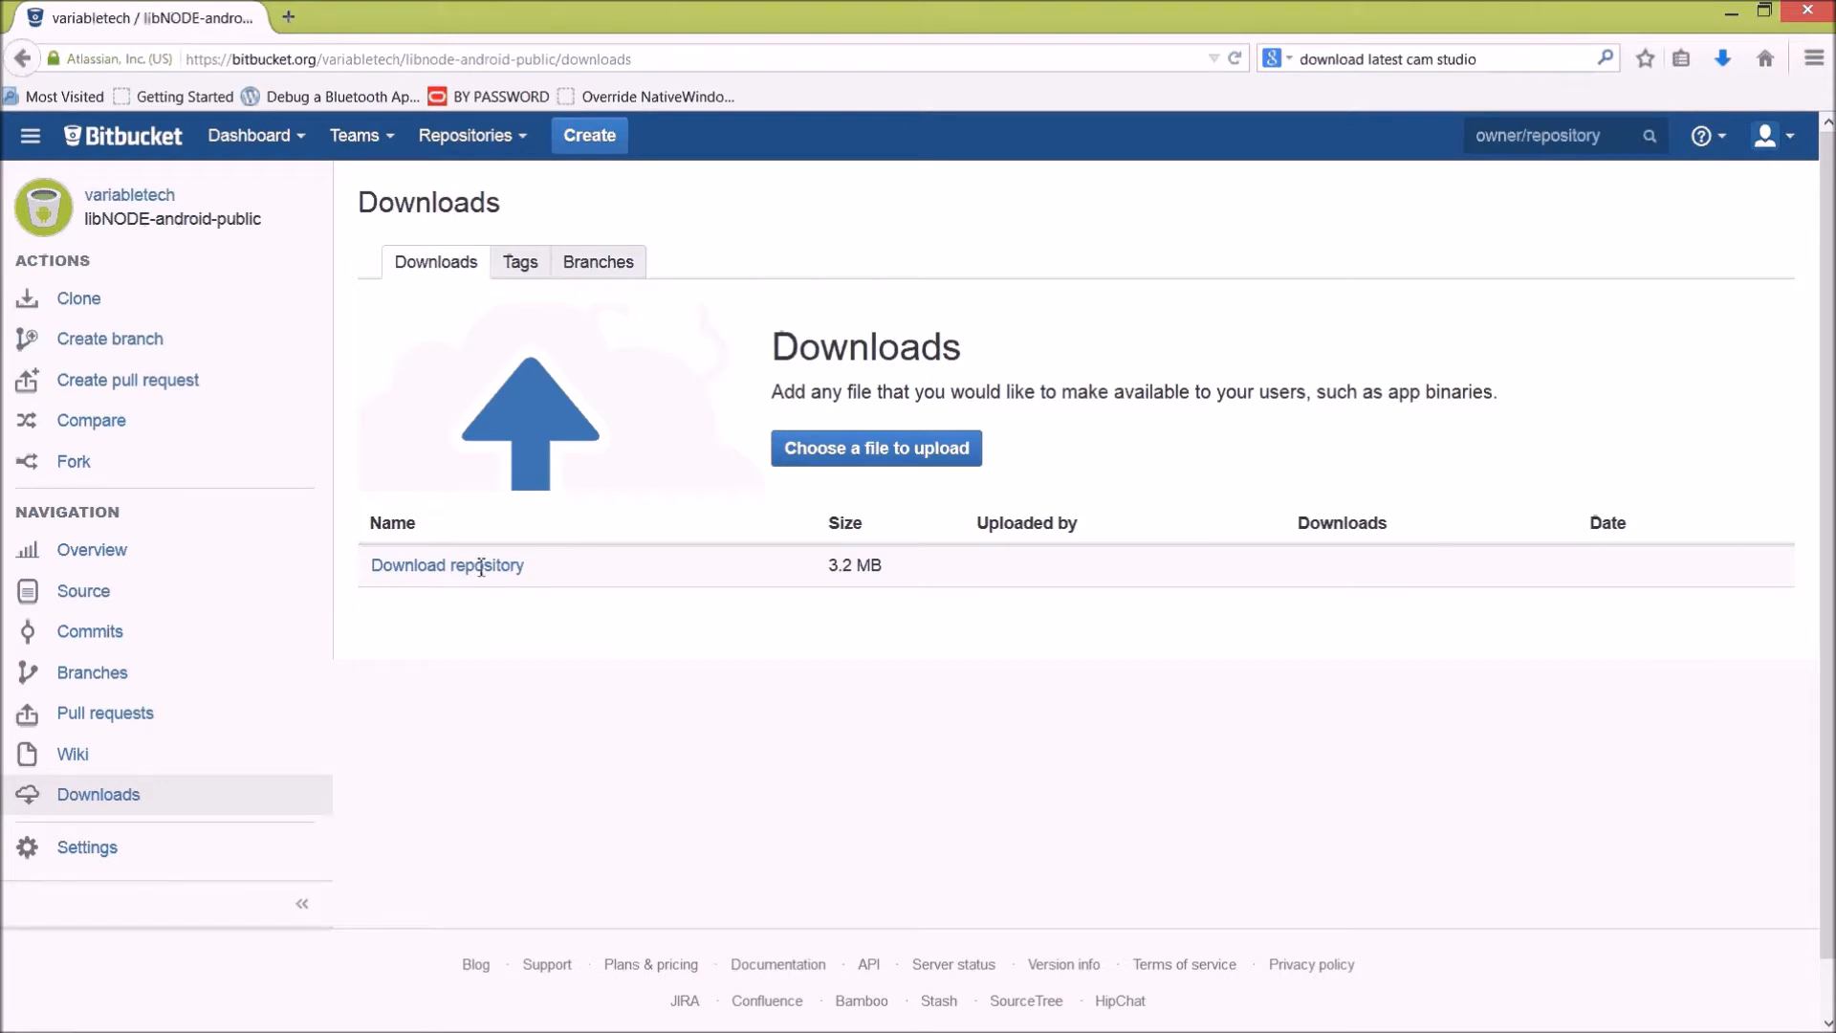
Download the whole repository archive and confirm saving the zip file
{"action": "left_click", "coordinate": [446, 566]}
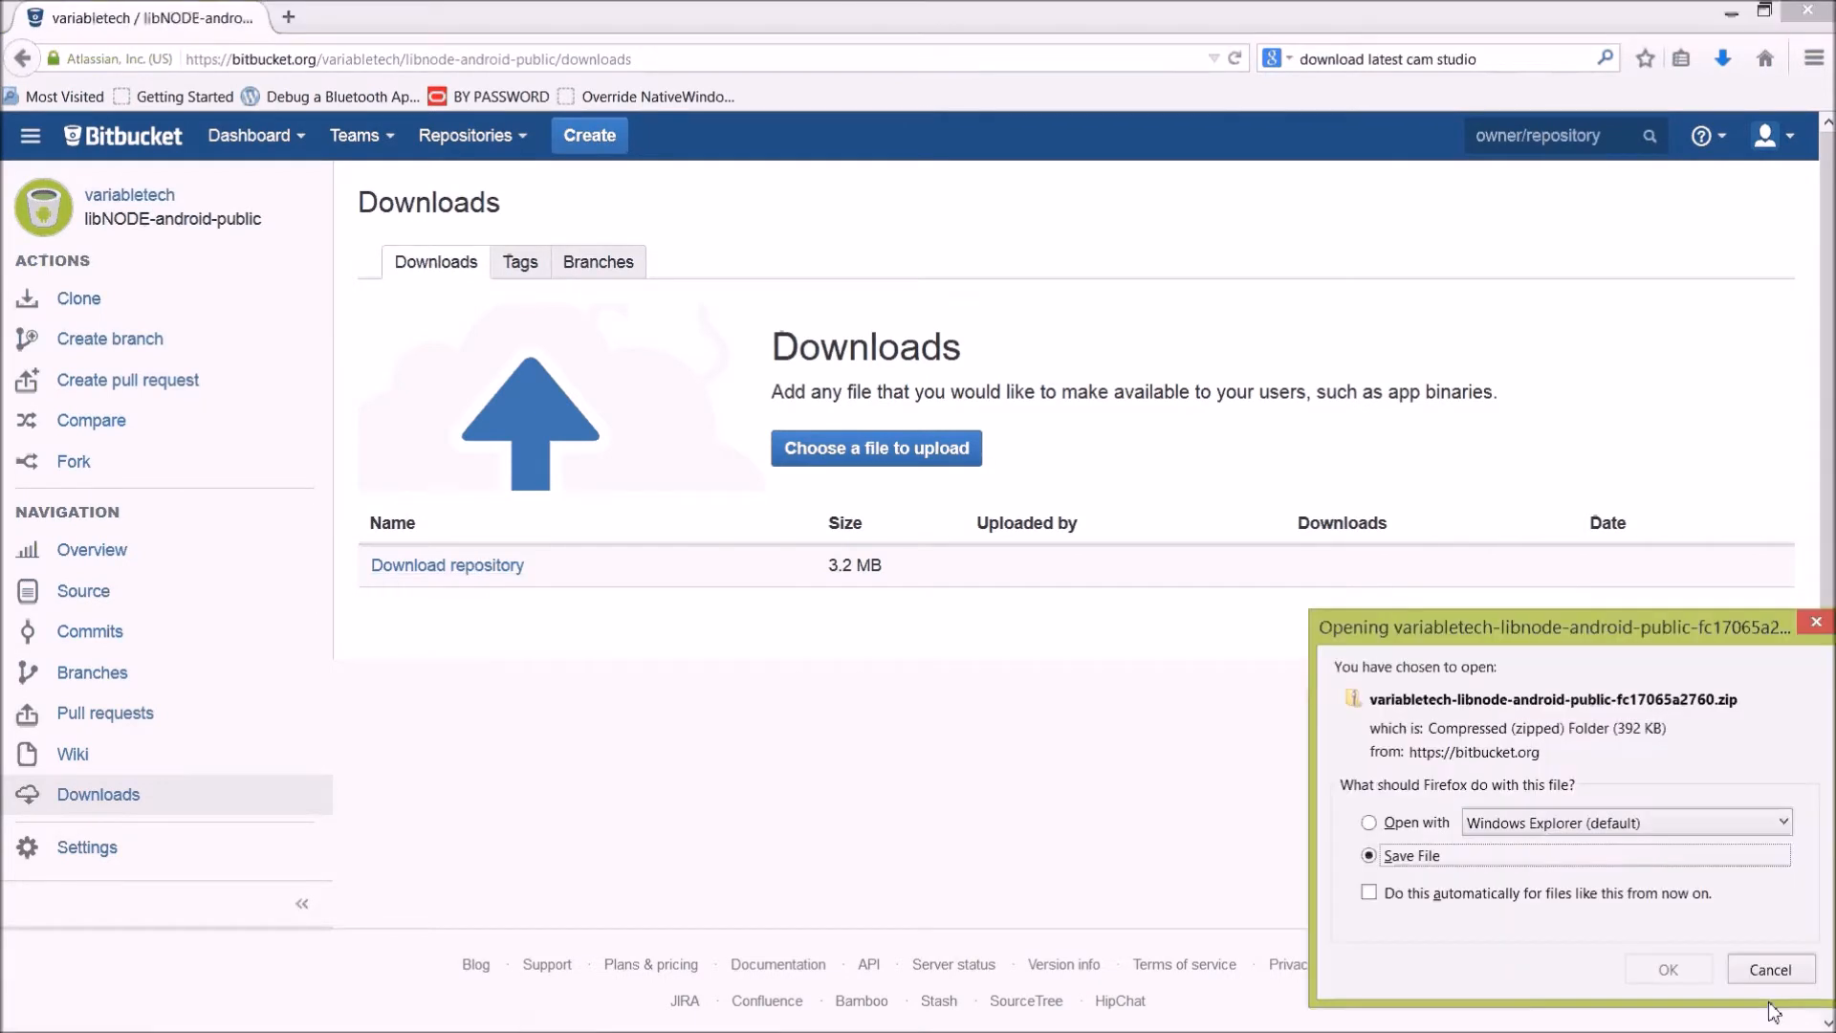
{"action": "mouse_move", "coordinate": [1667, 970]}
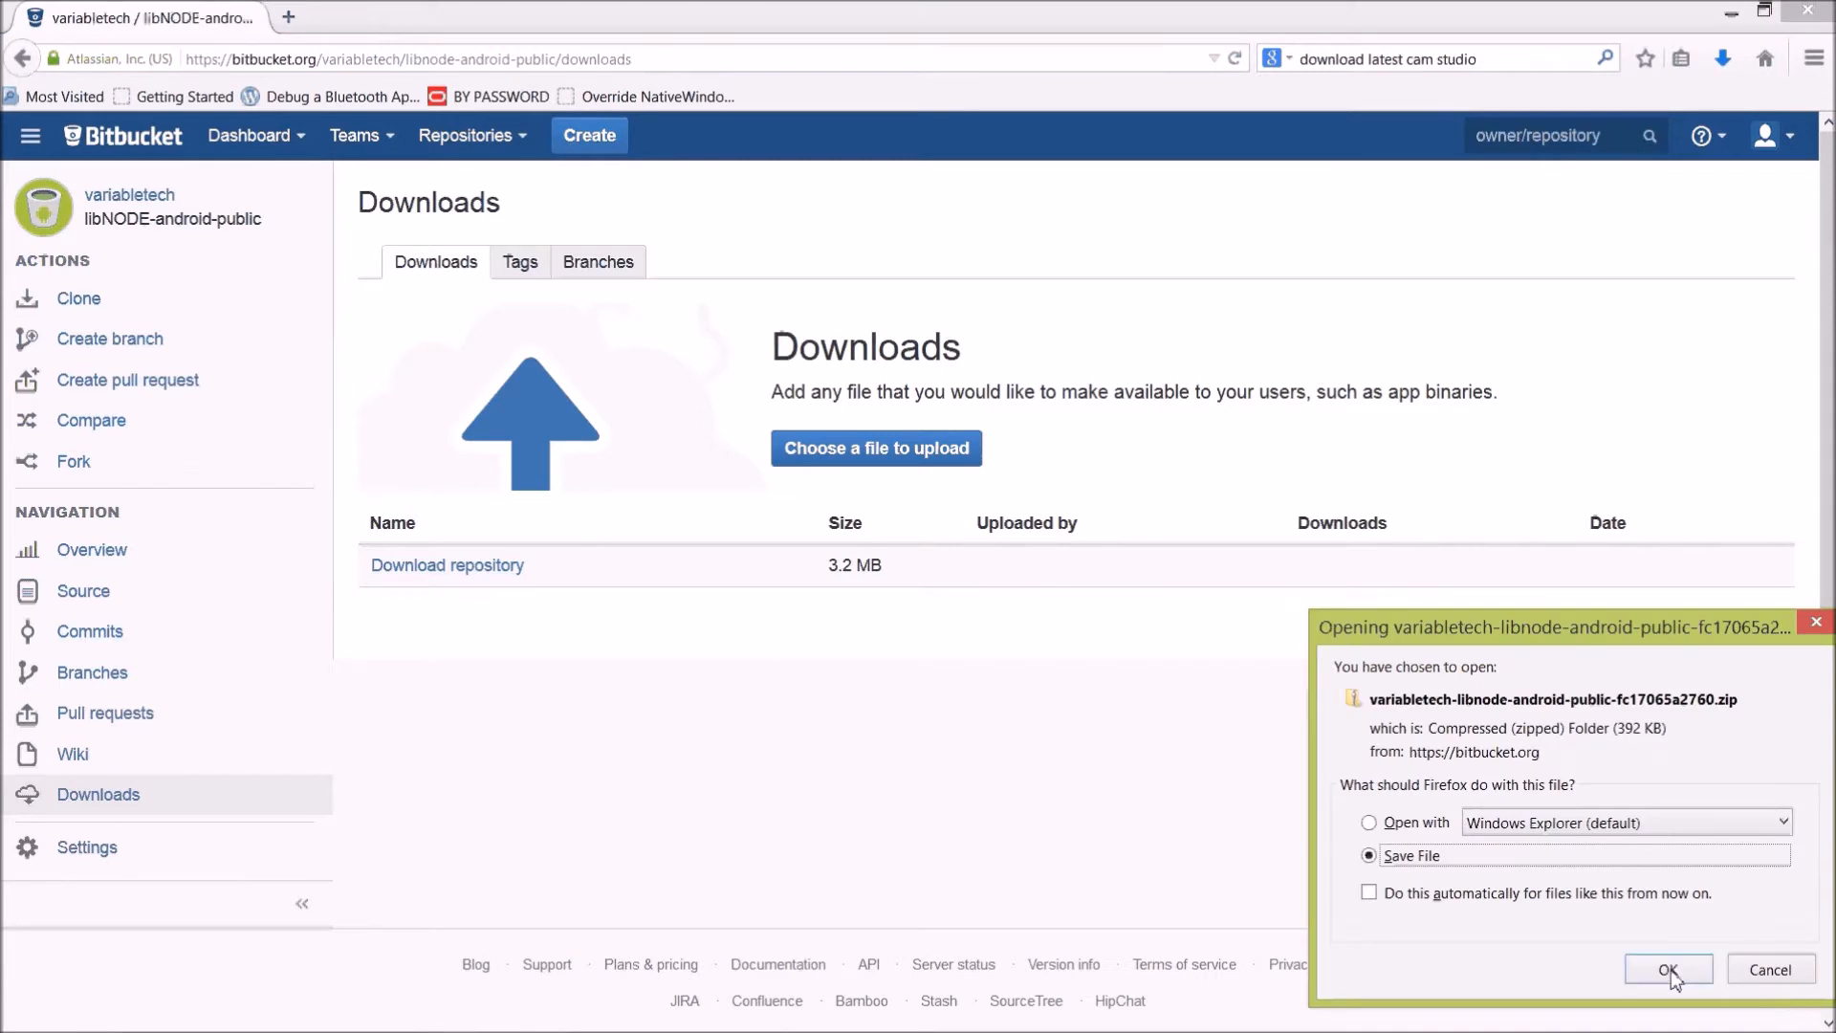
{"action": "left_click", "coordinate": [1663, 967]}
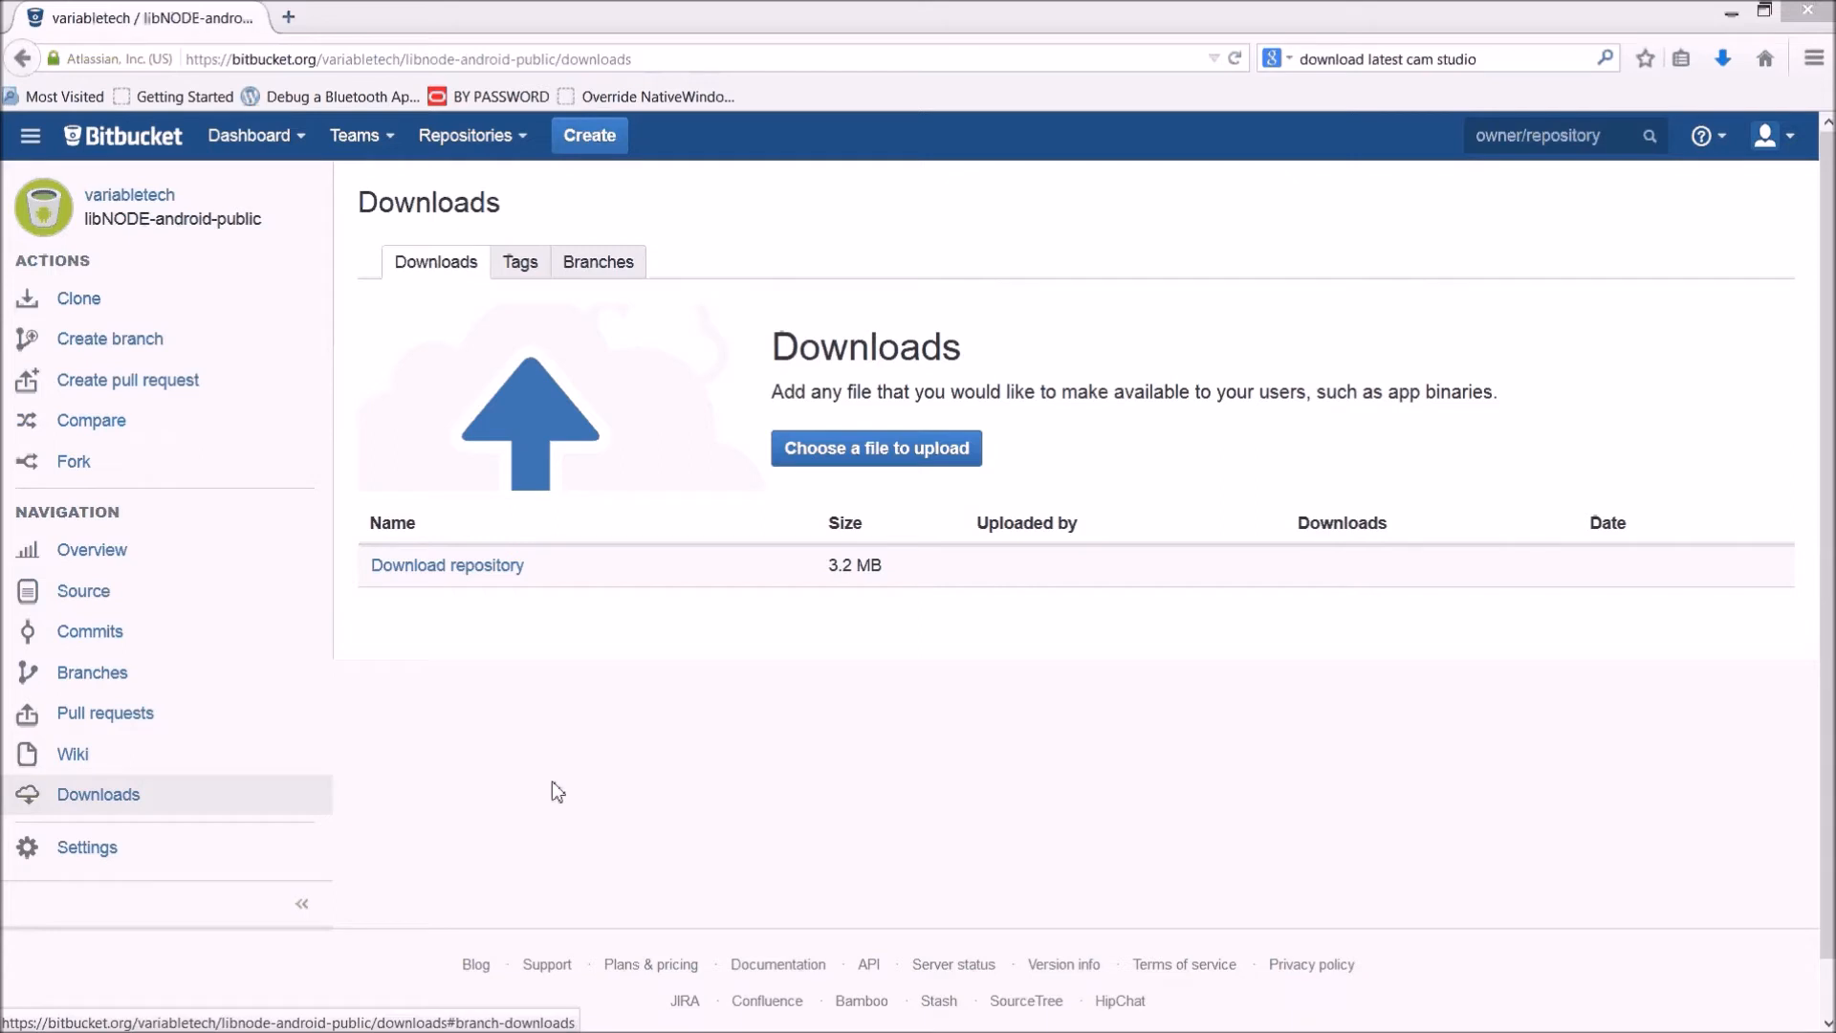
{"action": "mouse_move", "coordinate": [549, 785]}
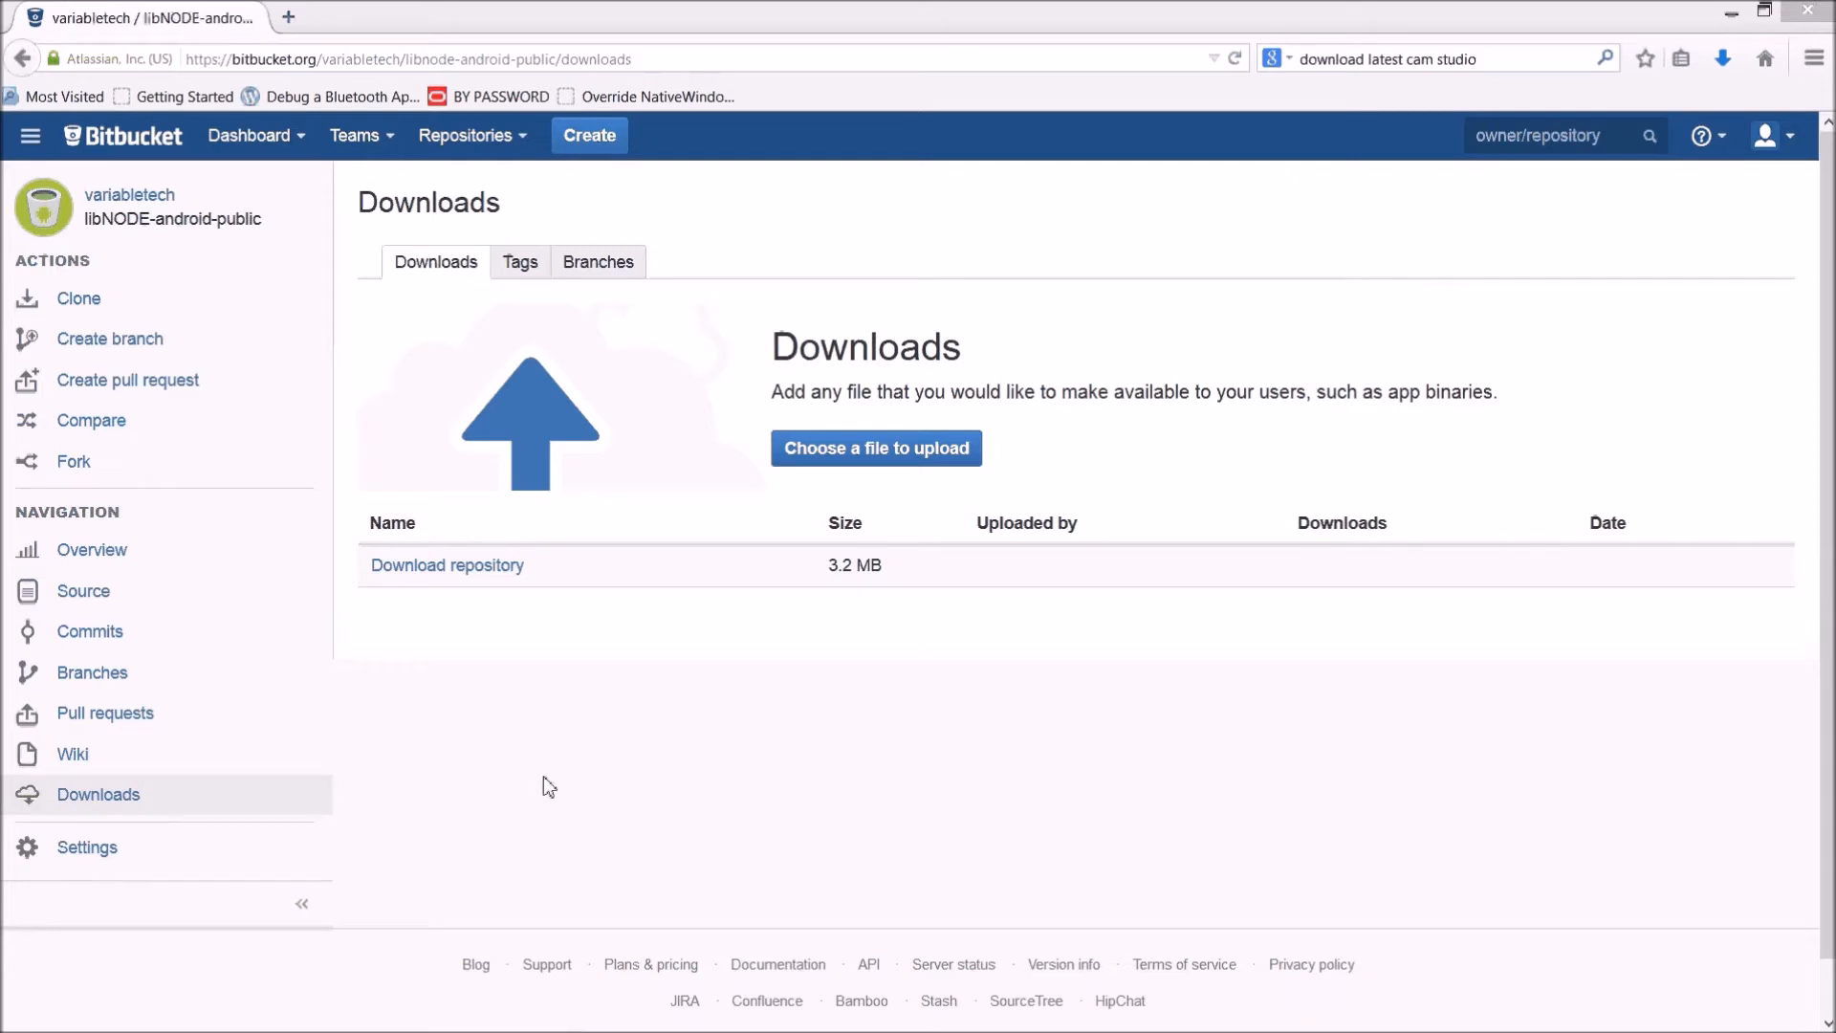
Extract the downloaded libnode-android-public zip into a new Downloads\ApiDemo folder
{"action": "left_click", "coordinate": [875, 448]}
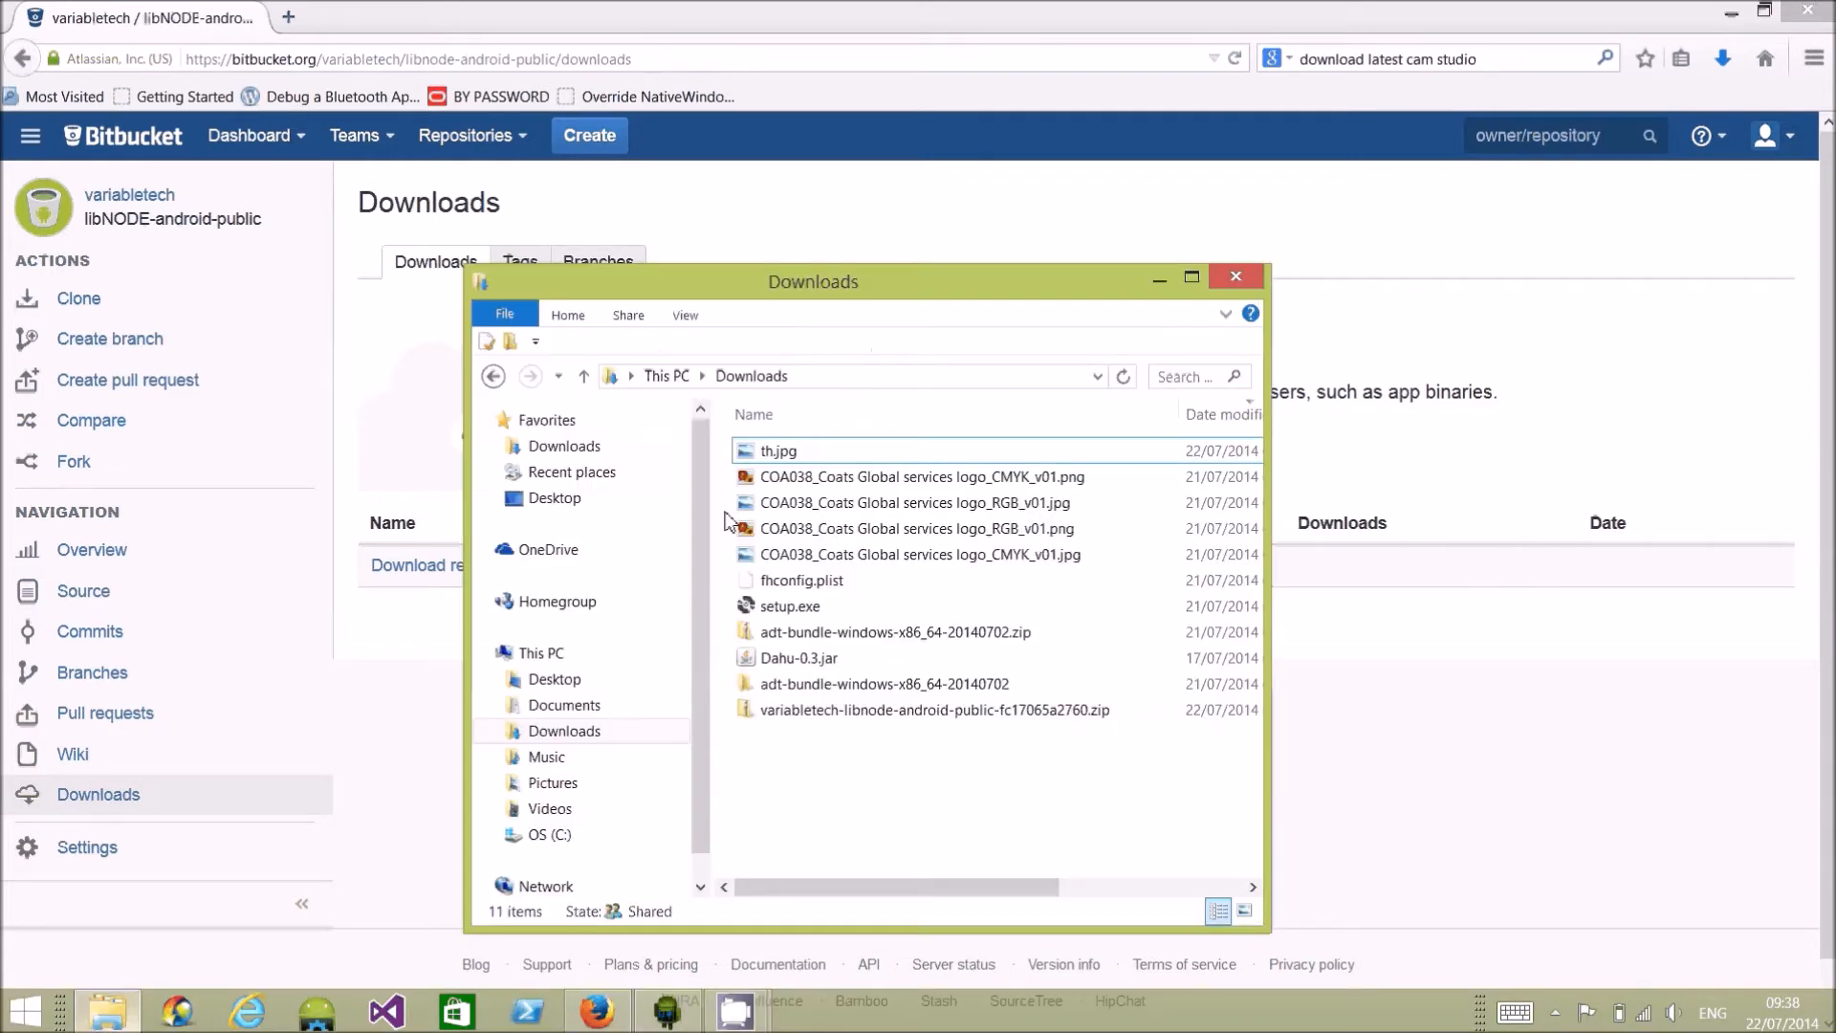
{"action": "left_click", "coordinate": [925, 709]}
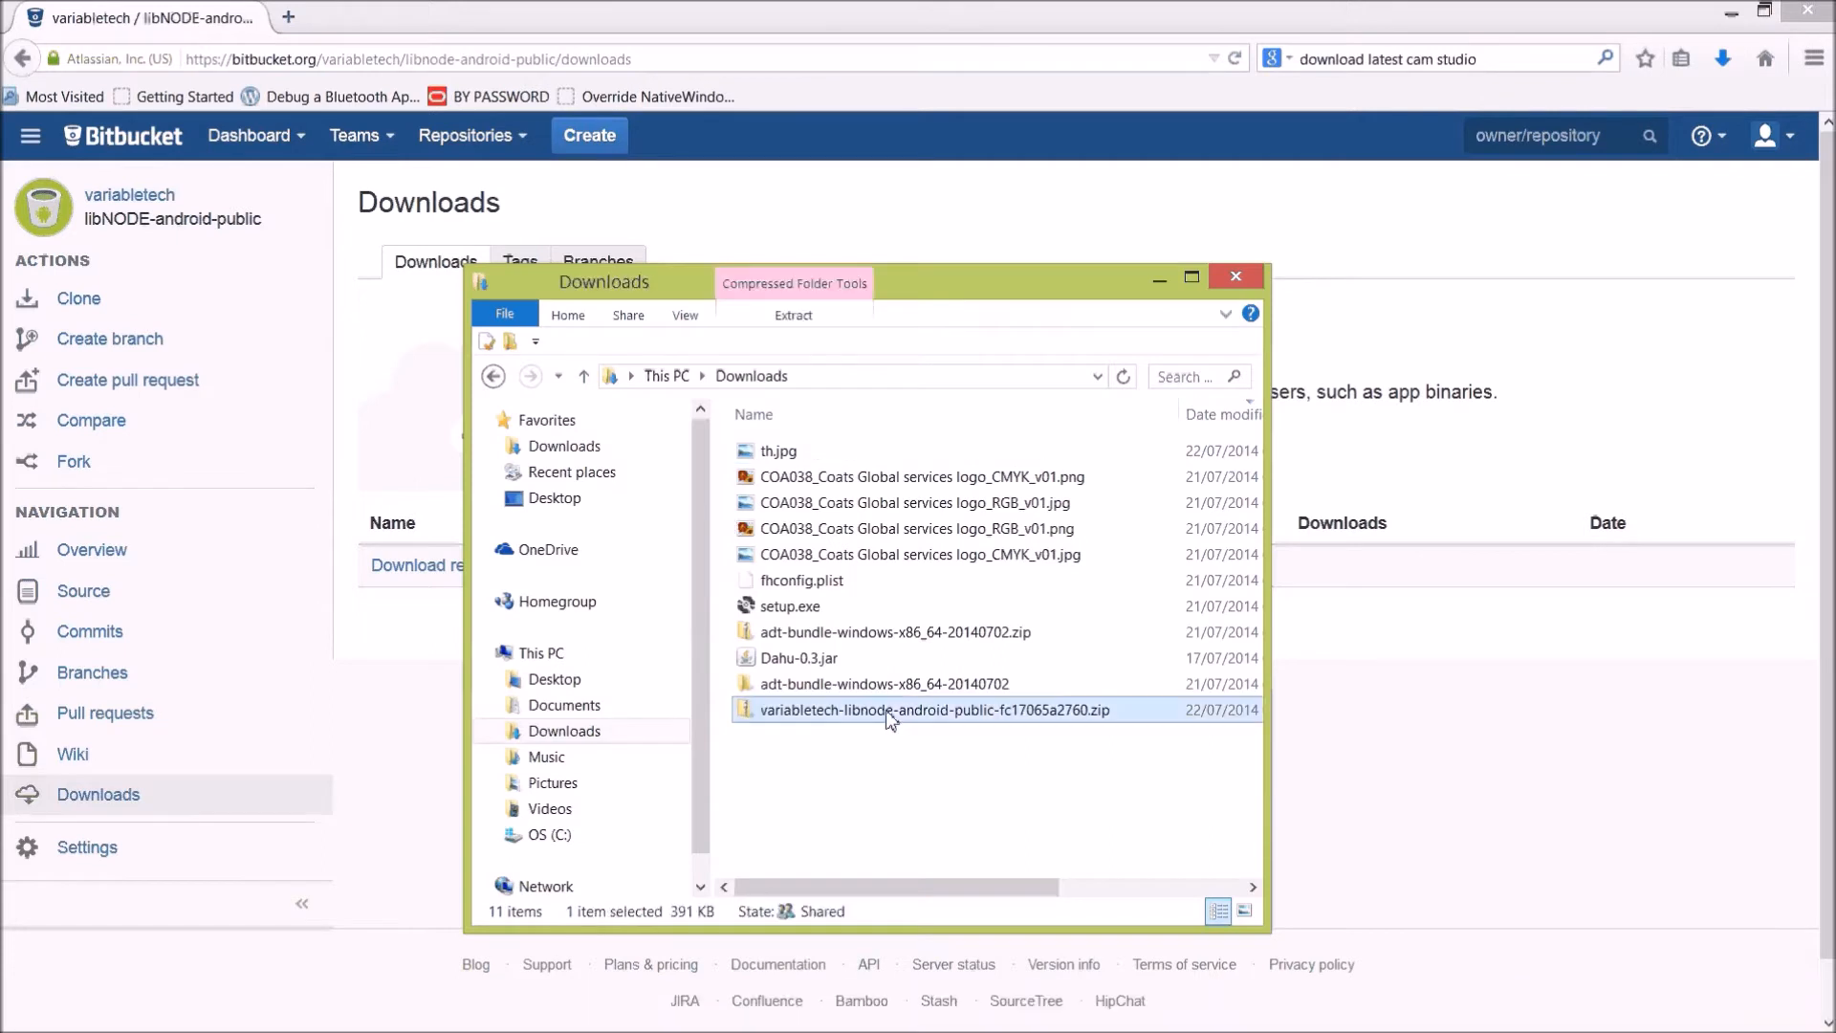
{"action": "right_click", "coordinate": [918, 710]}
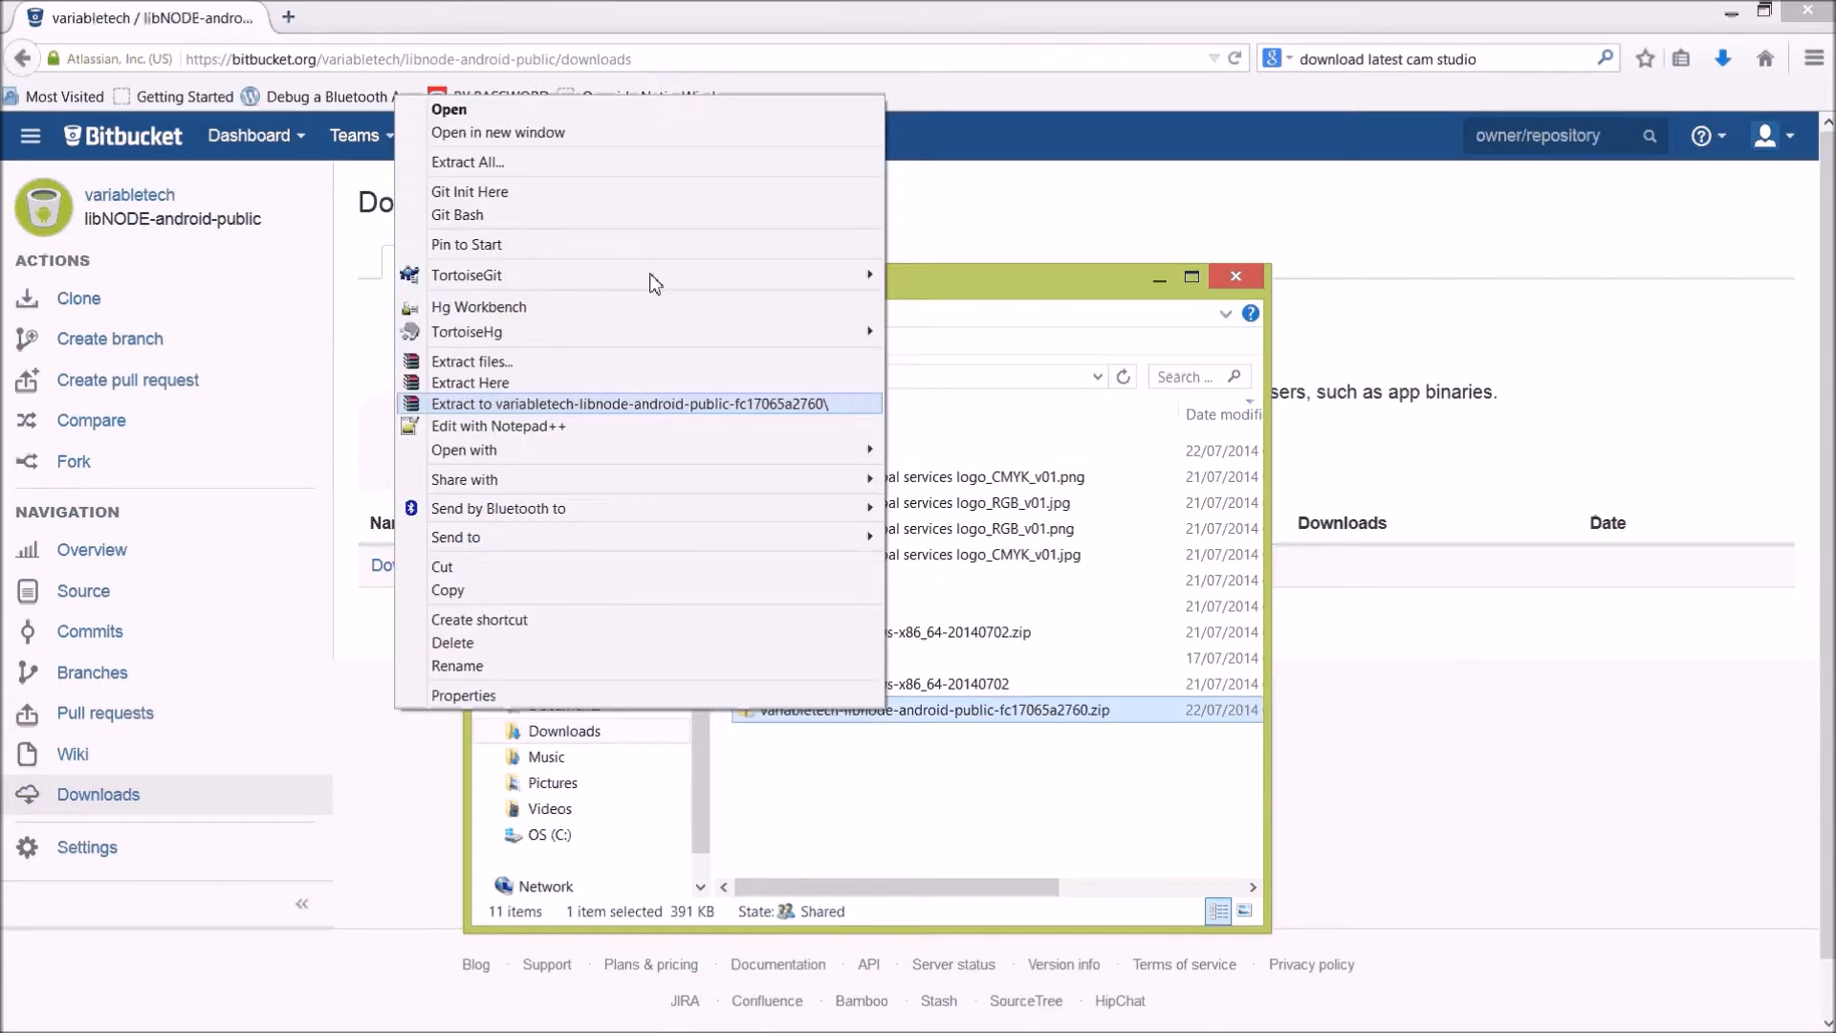
{"action": "mouse_move", "coordinate": [586, 161]}
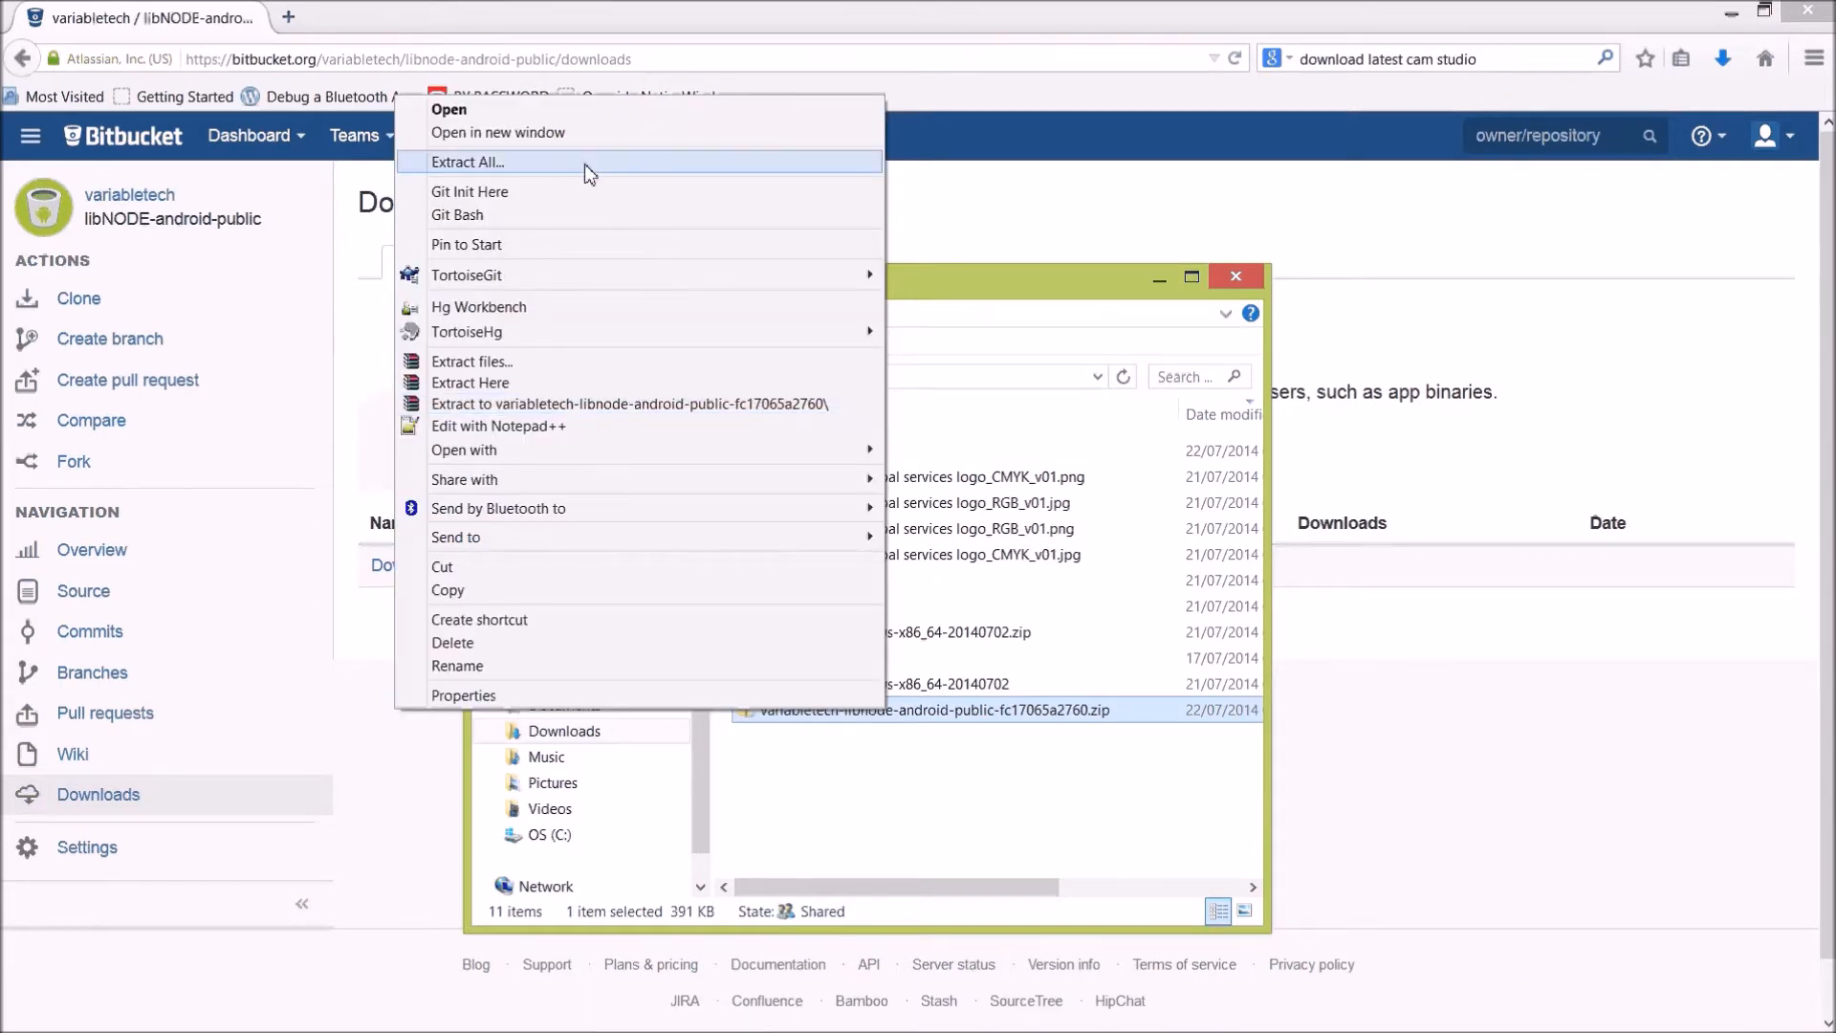
{"action": "left_click", "coordinate": [467, 161]}
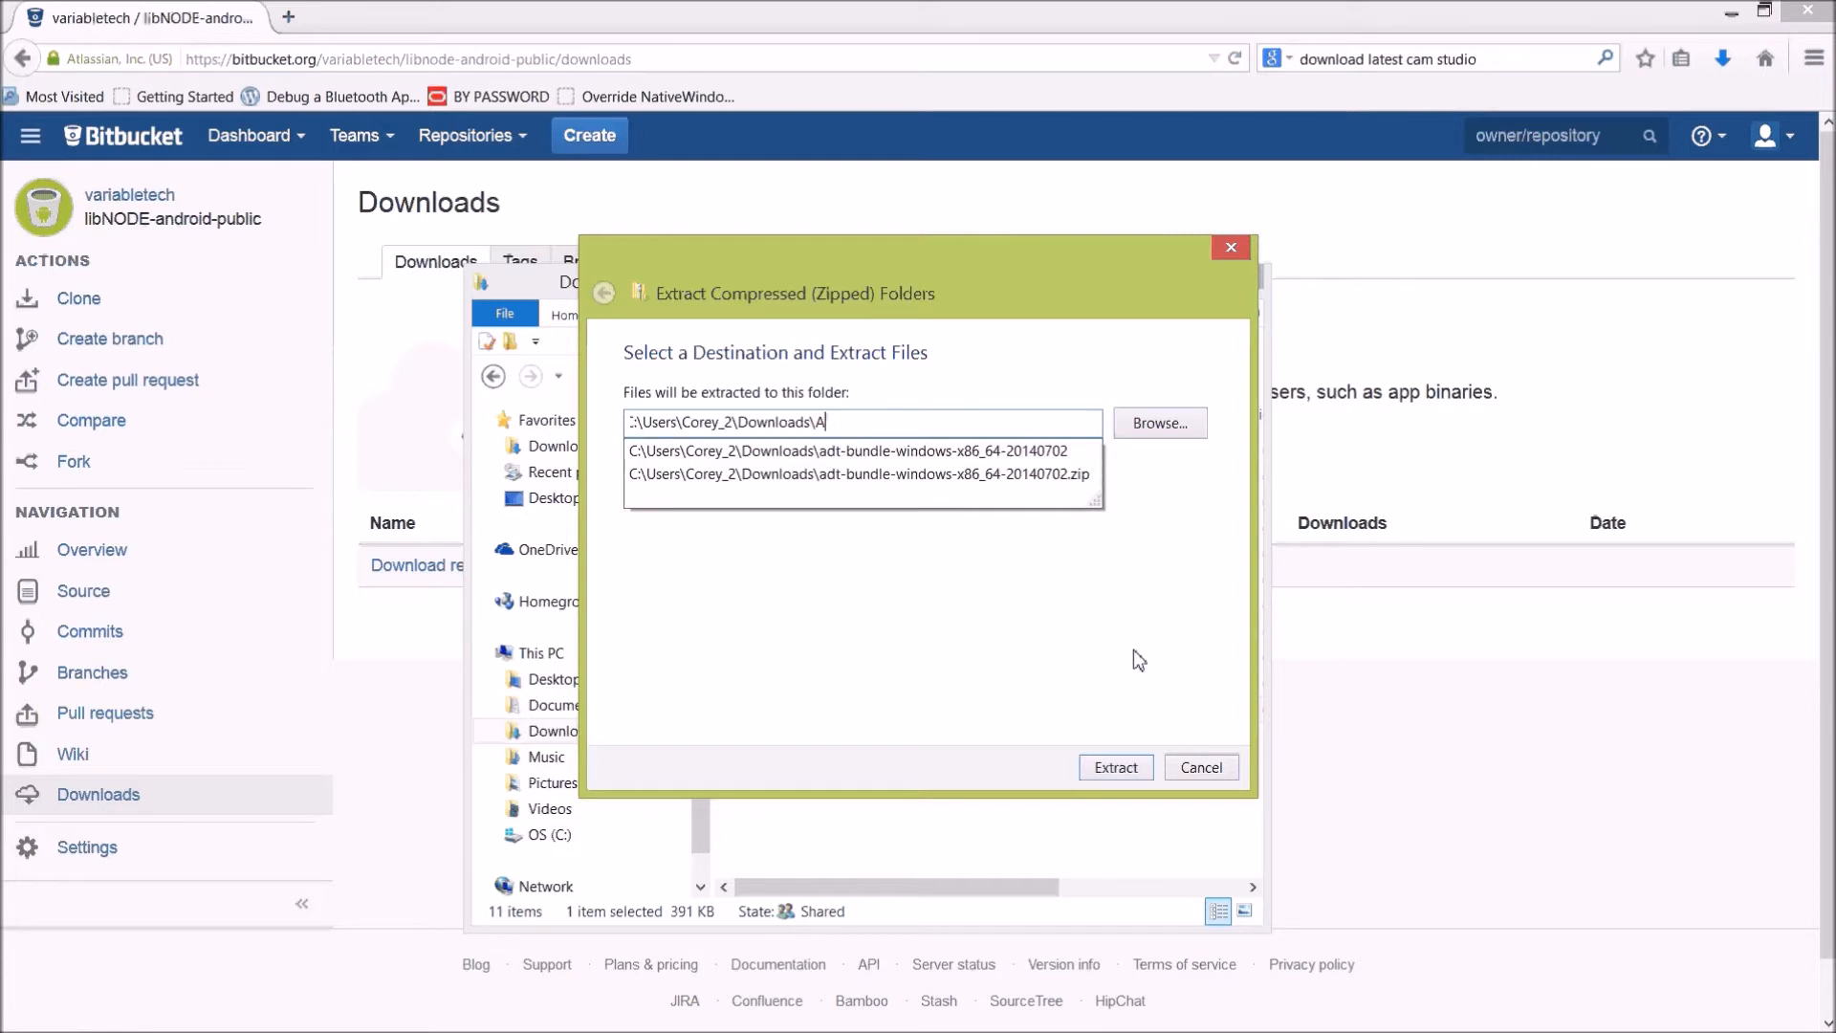
{"action": "type", "text": "piDemo"}
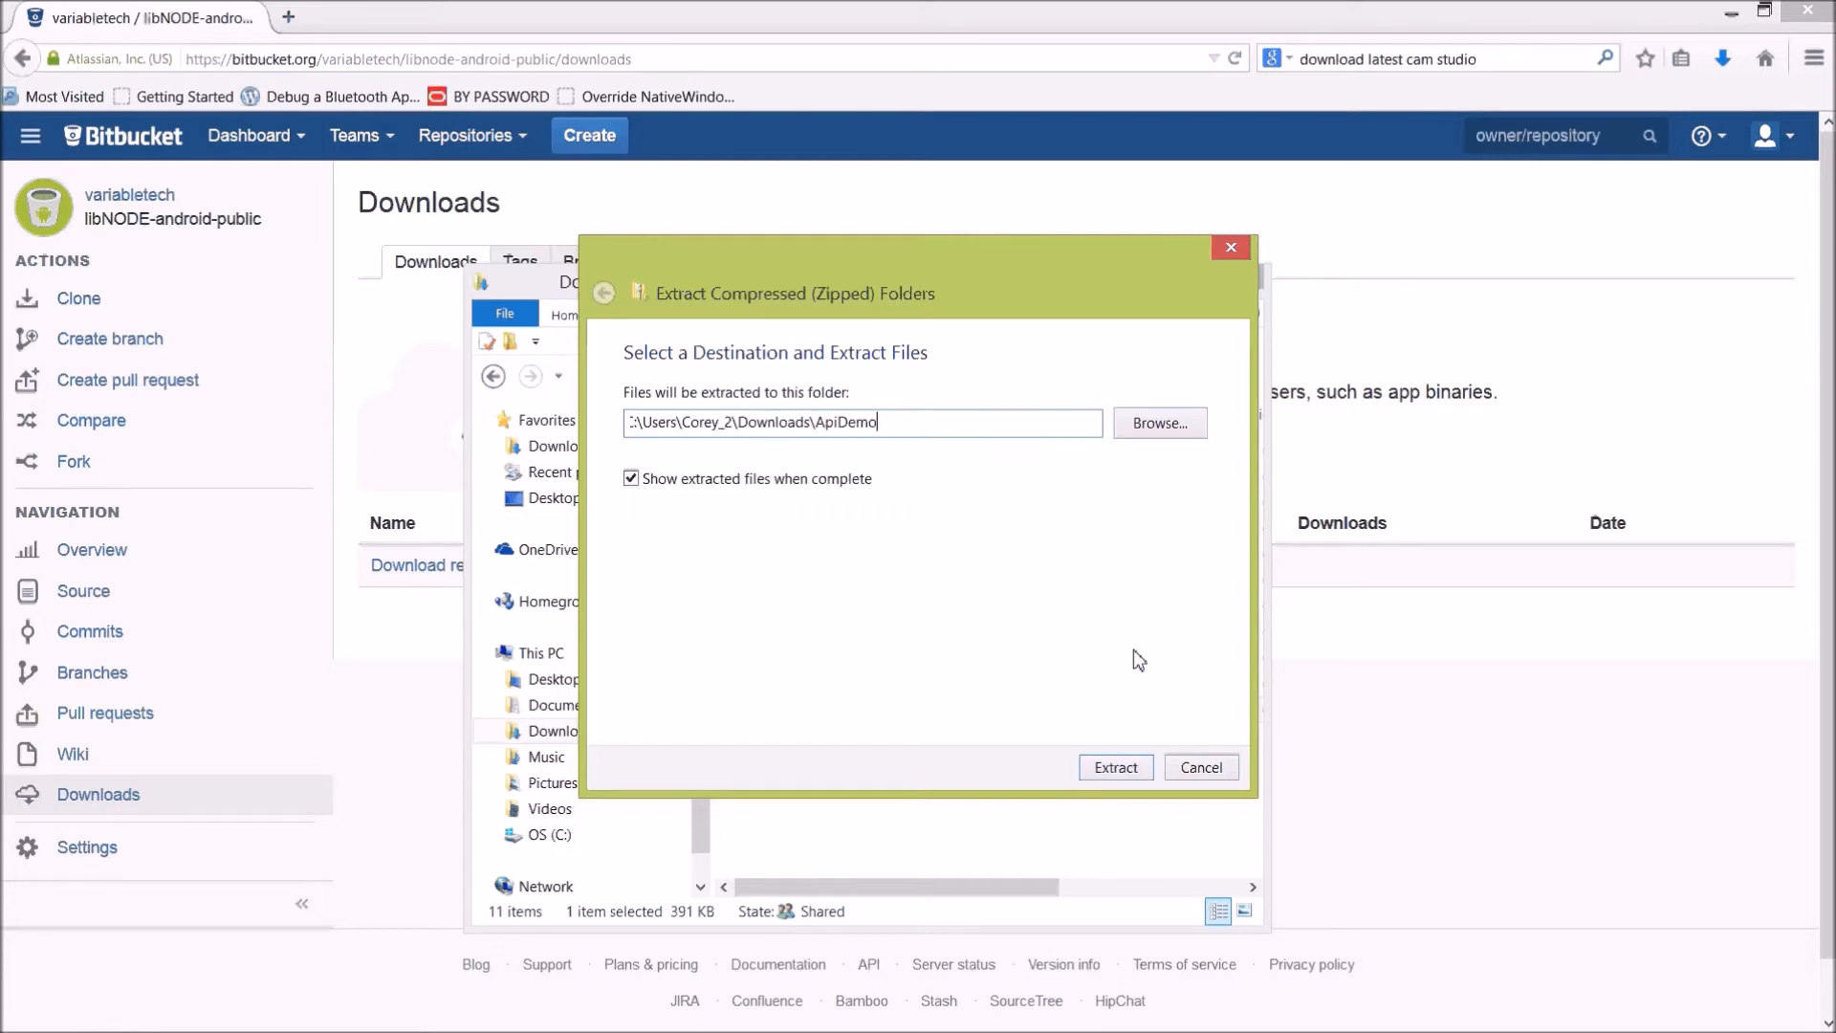
{"action": "mouse_move", "coordinate": [1113, 767]}
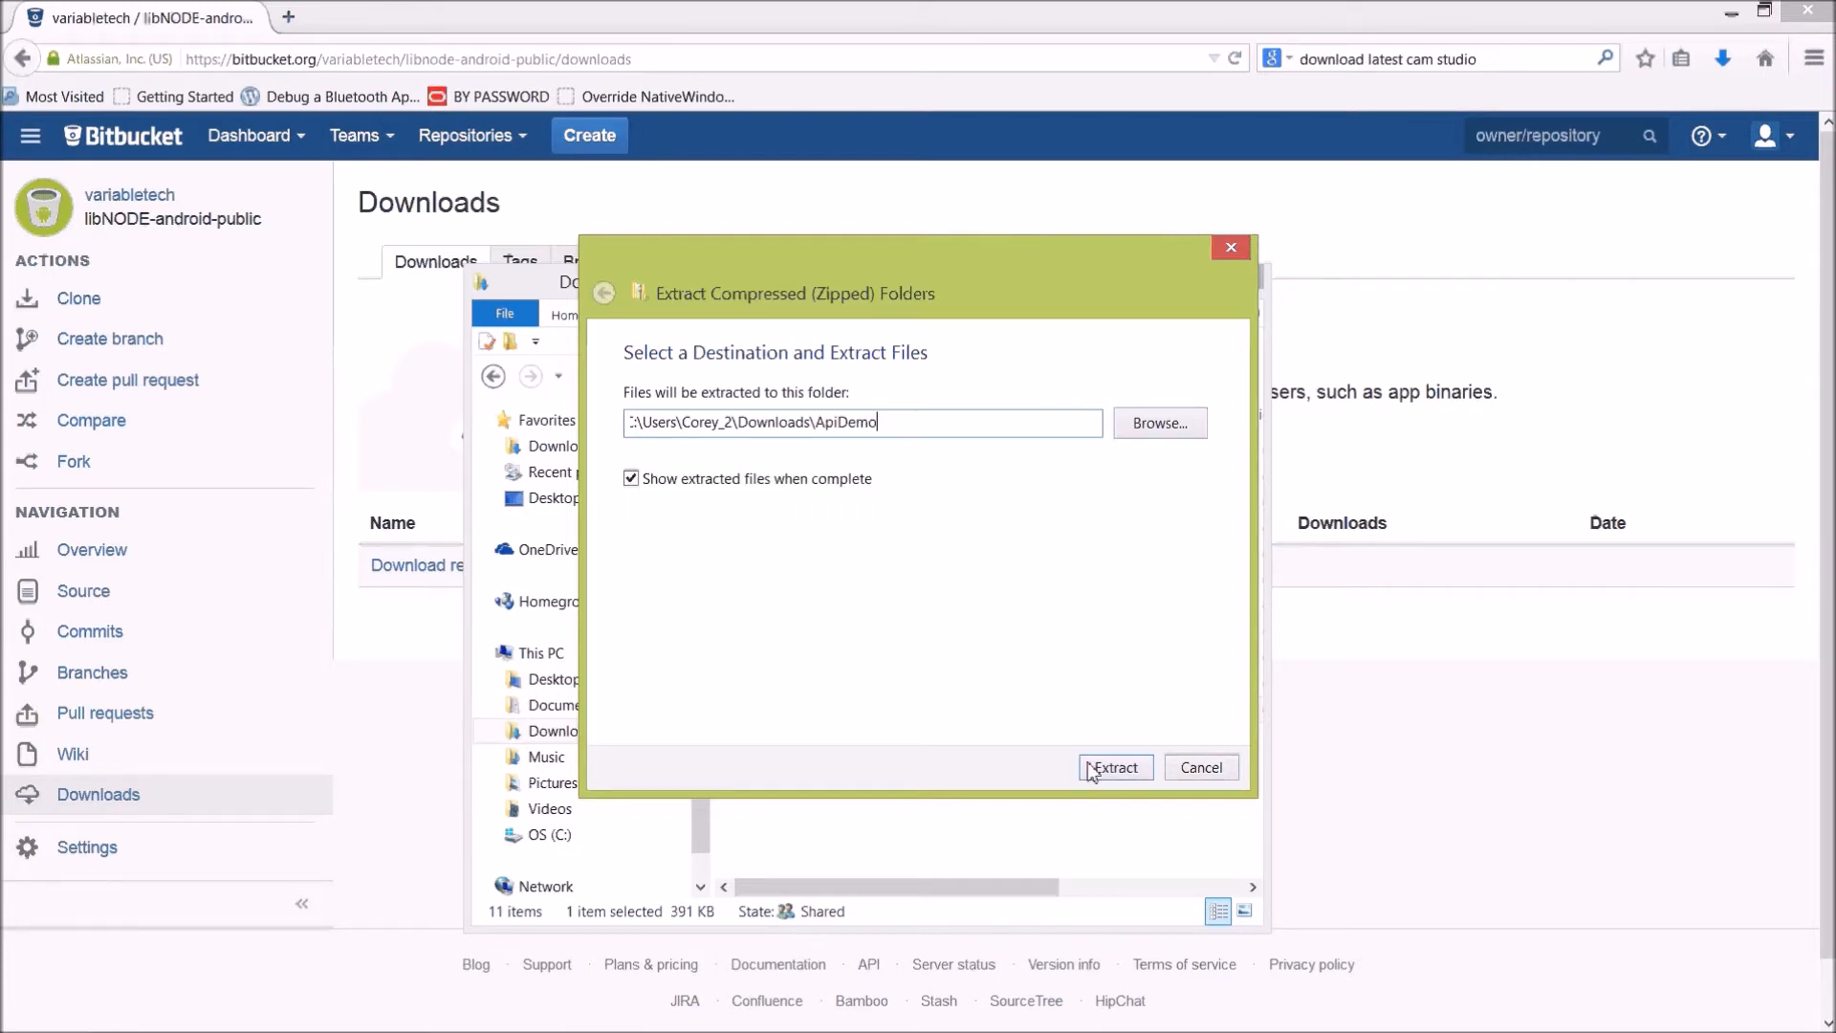
{"action": "left_click", "coordinate": [1113, 767]}
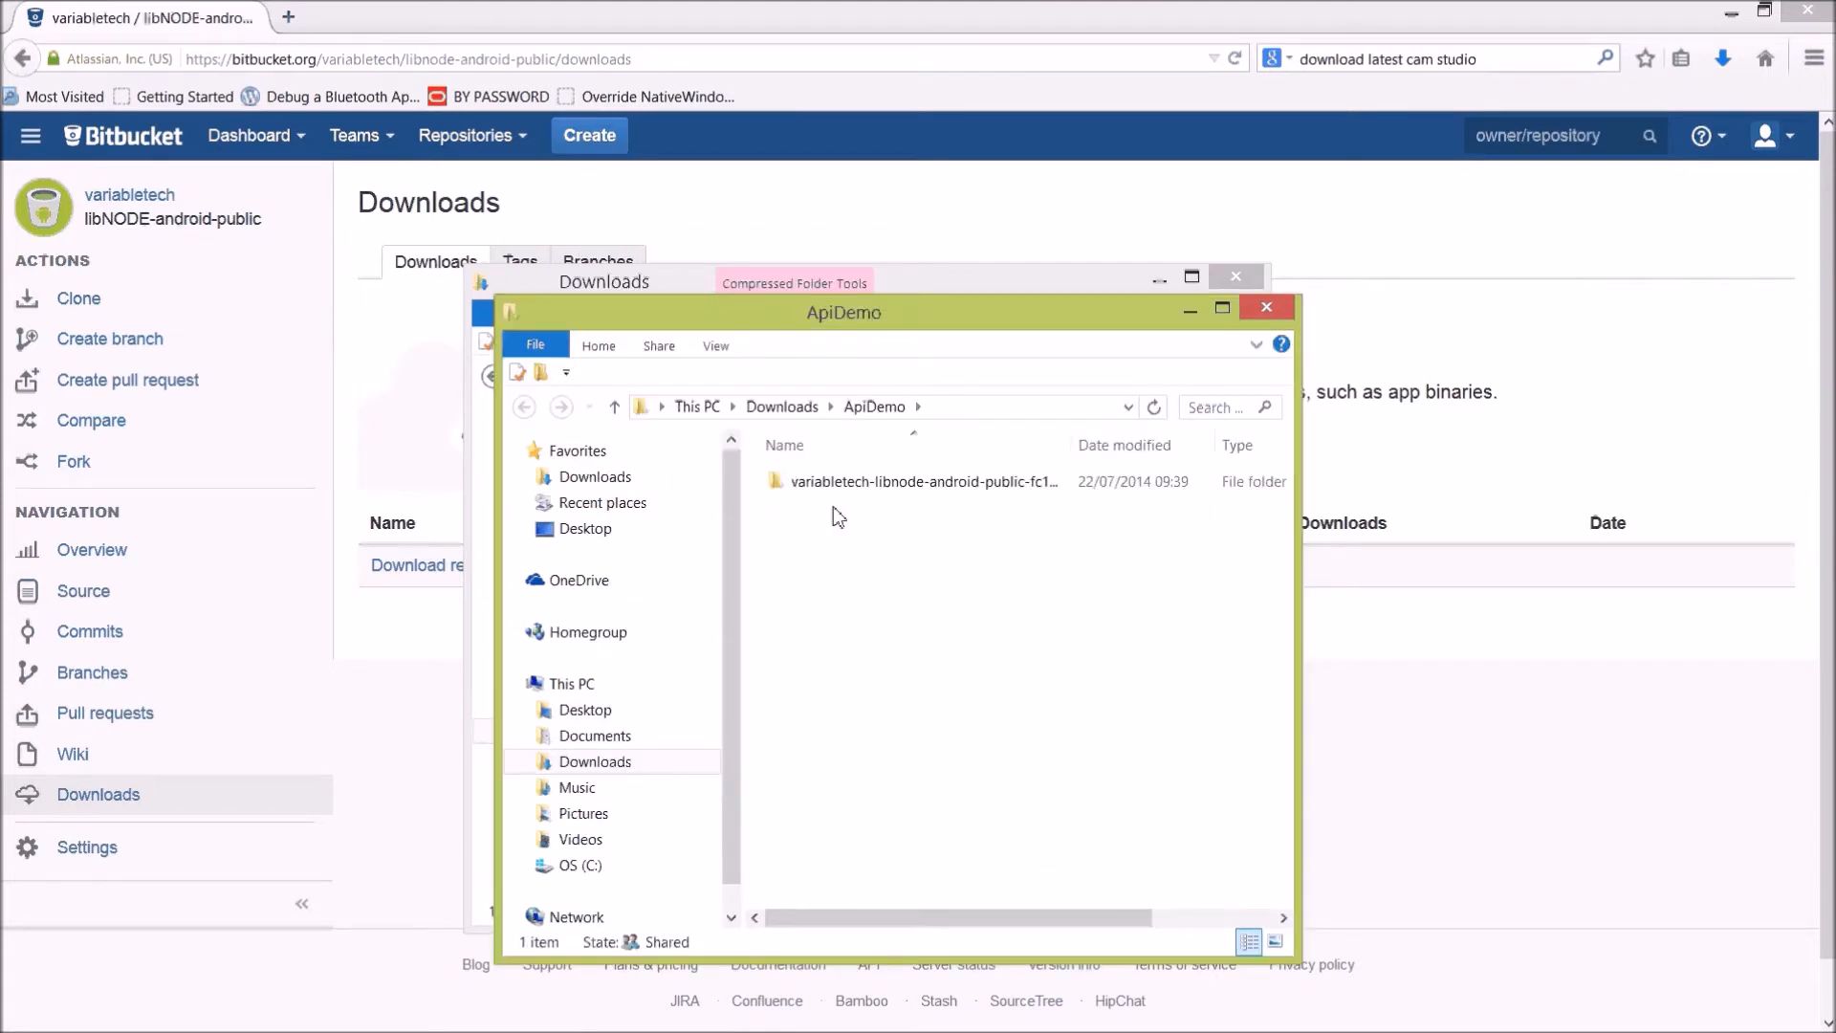
Open the extracted repository's api example folder and select Android.API-1.6.jar
{"action": "left_click", "coordinate": [920, 481]}
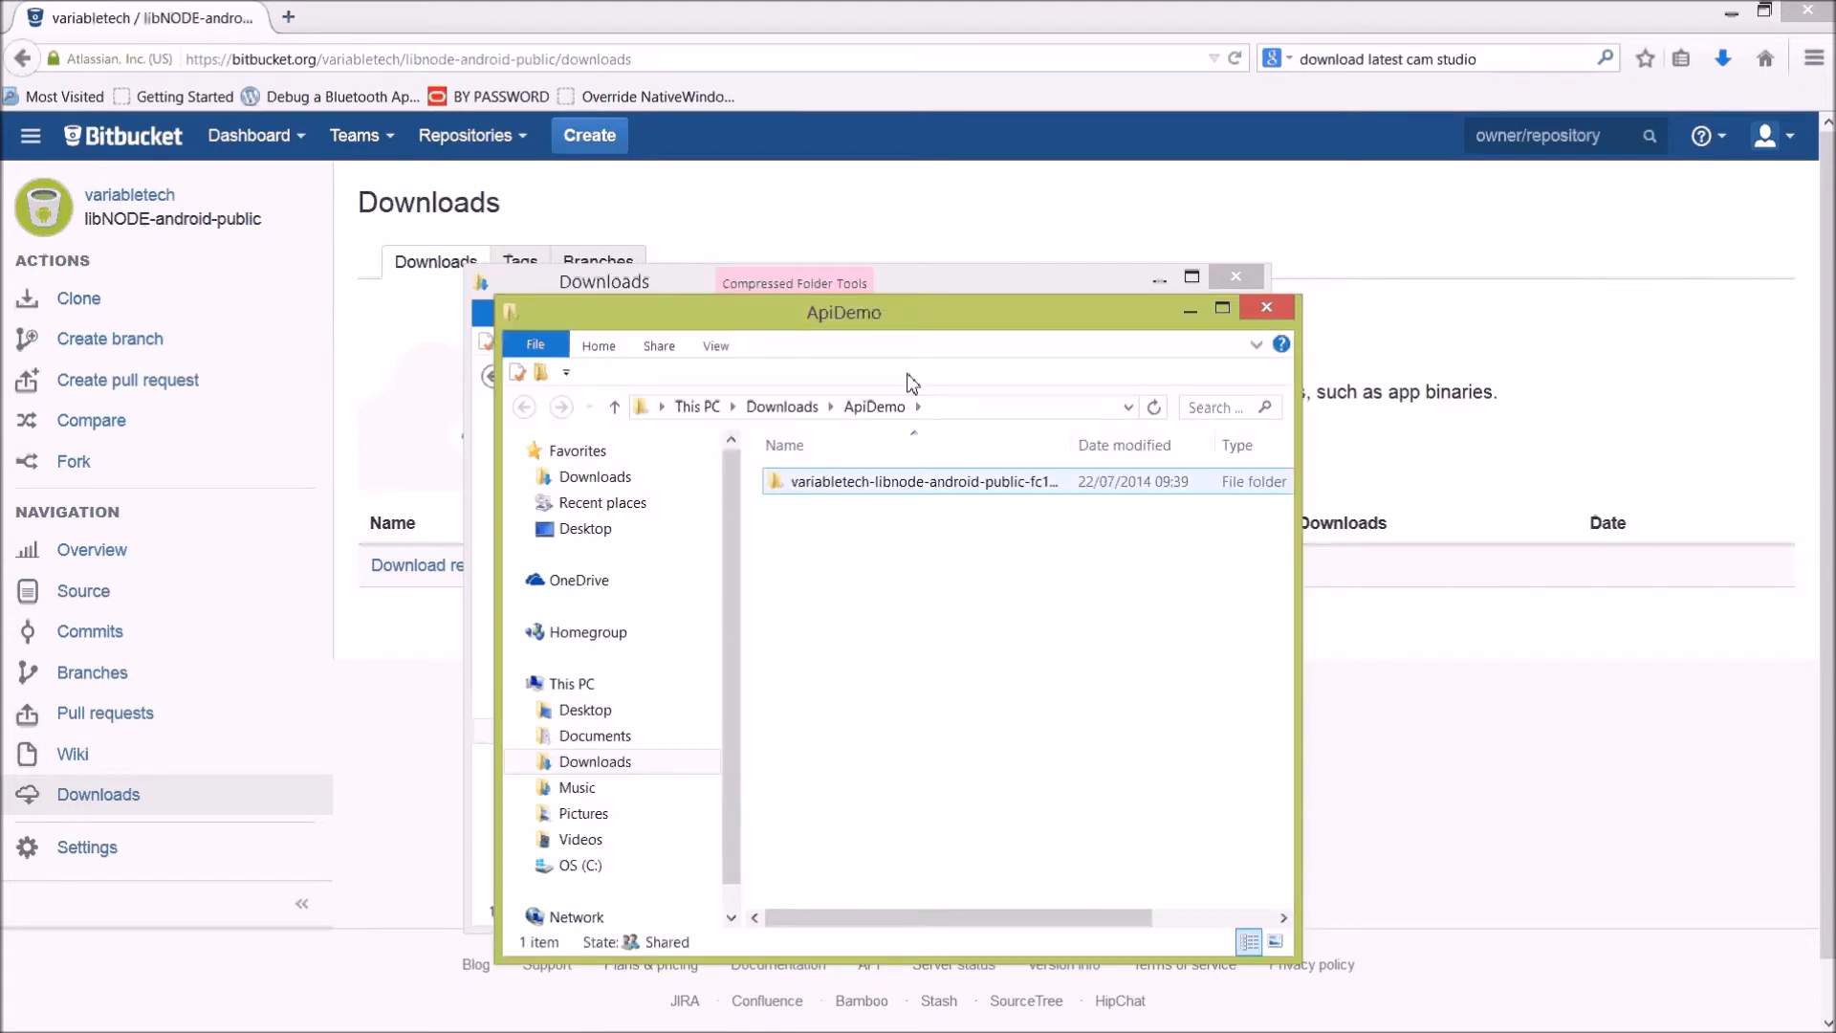
{"action": "mouse_move", "coordinate": [700, 341]}
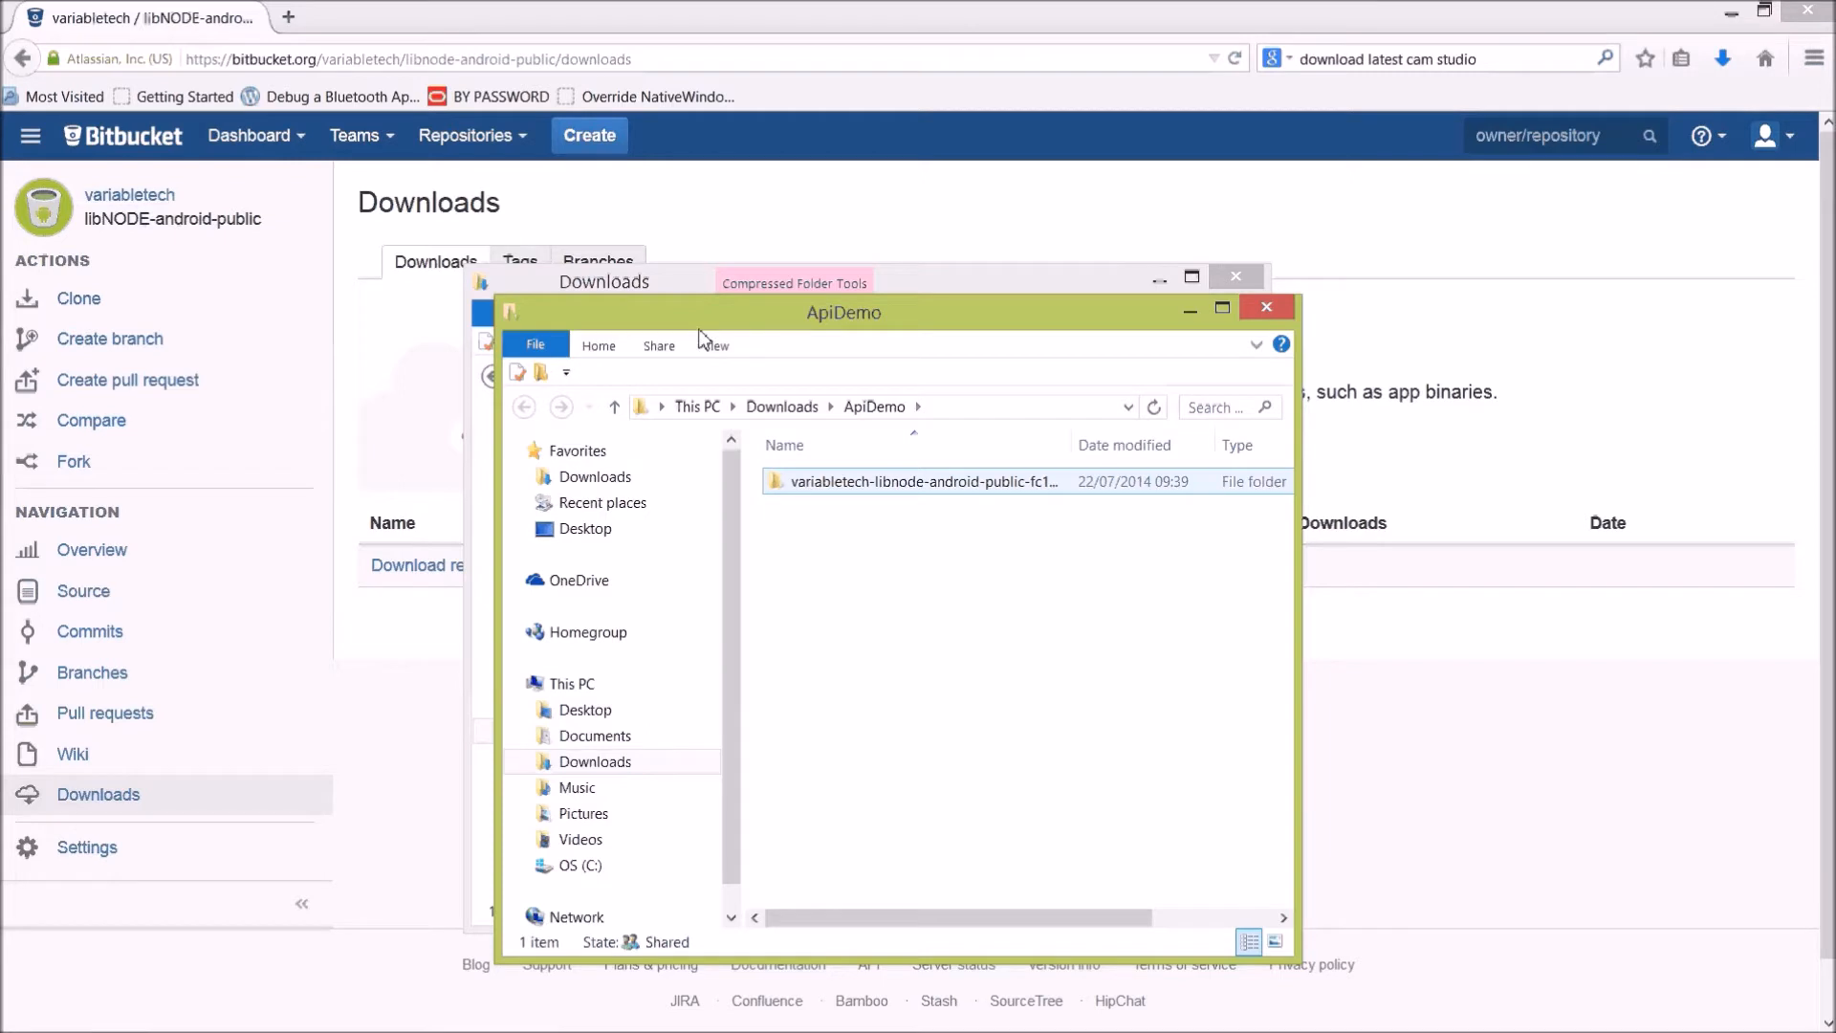
{"action": "double_click", "coordinate": [920, 482]}
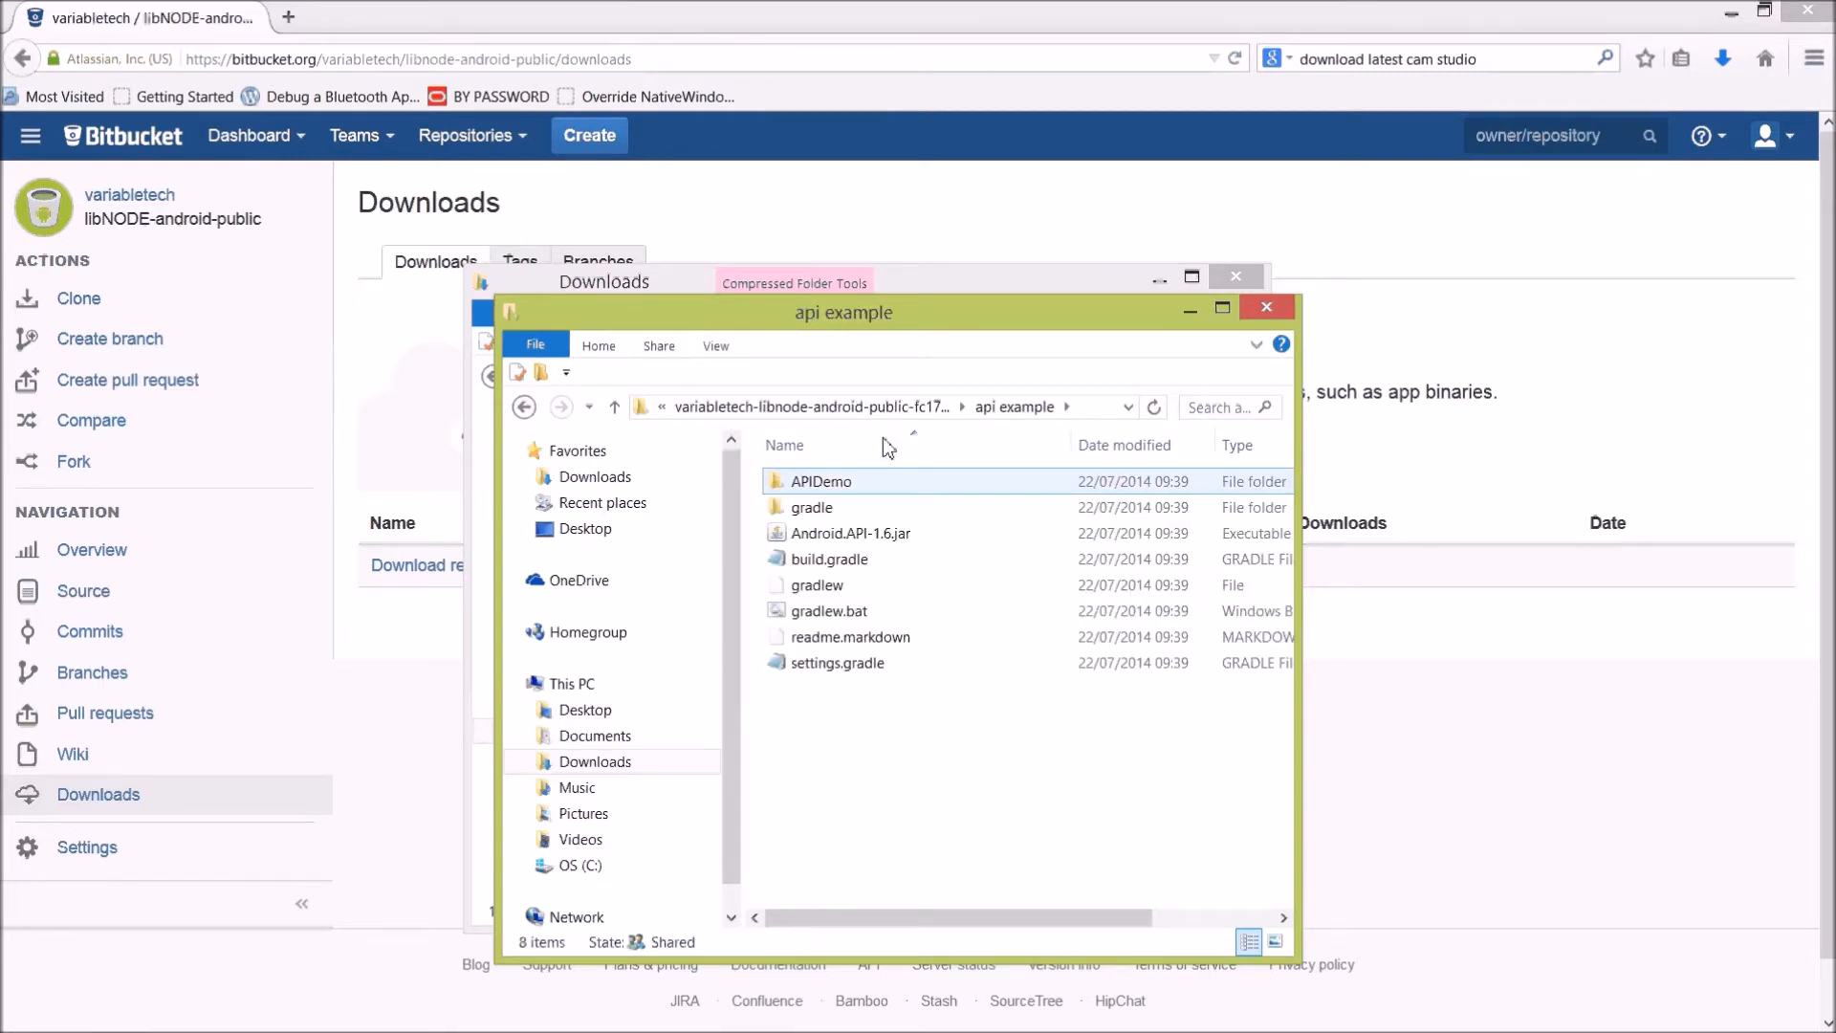
{"action": "left_click", "coordinate": [849, 534]}
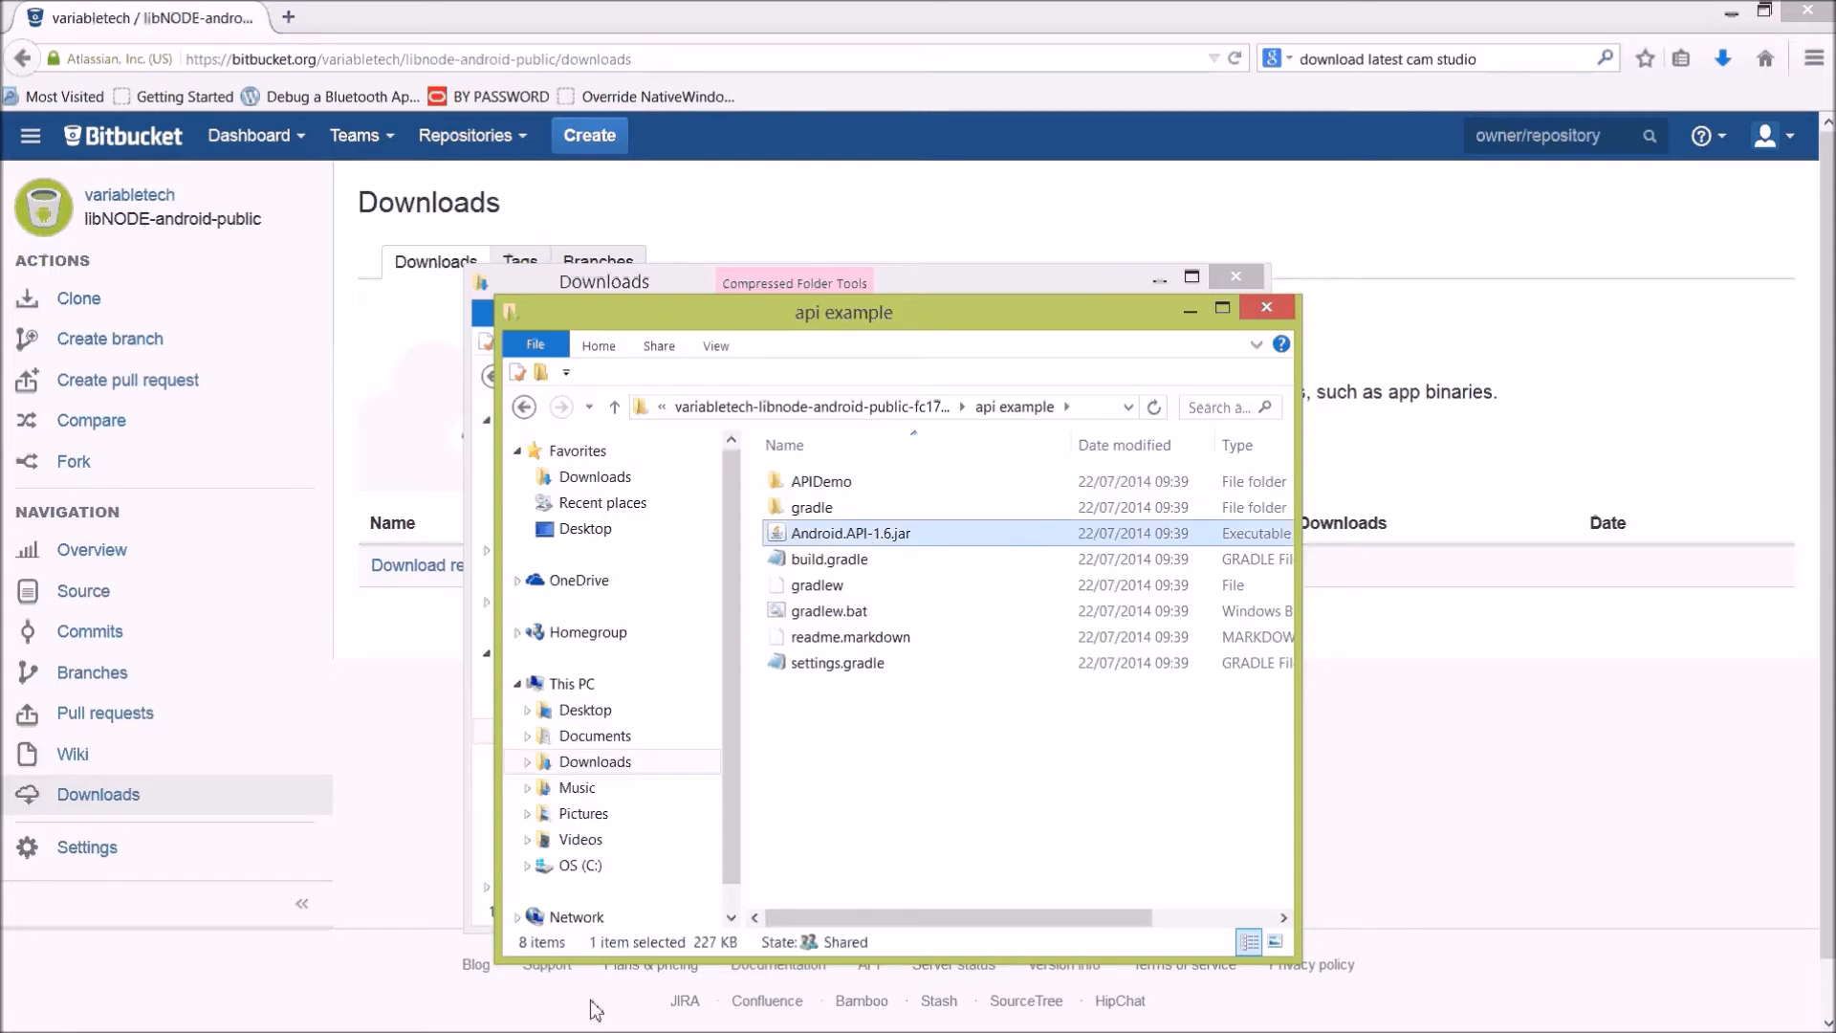
{"action": "mouse_move", "coordinate": [281, 1025]}
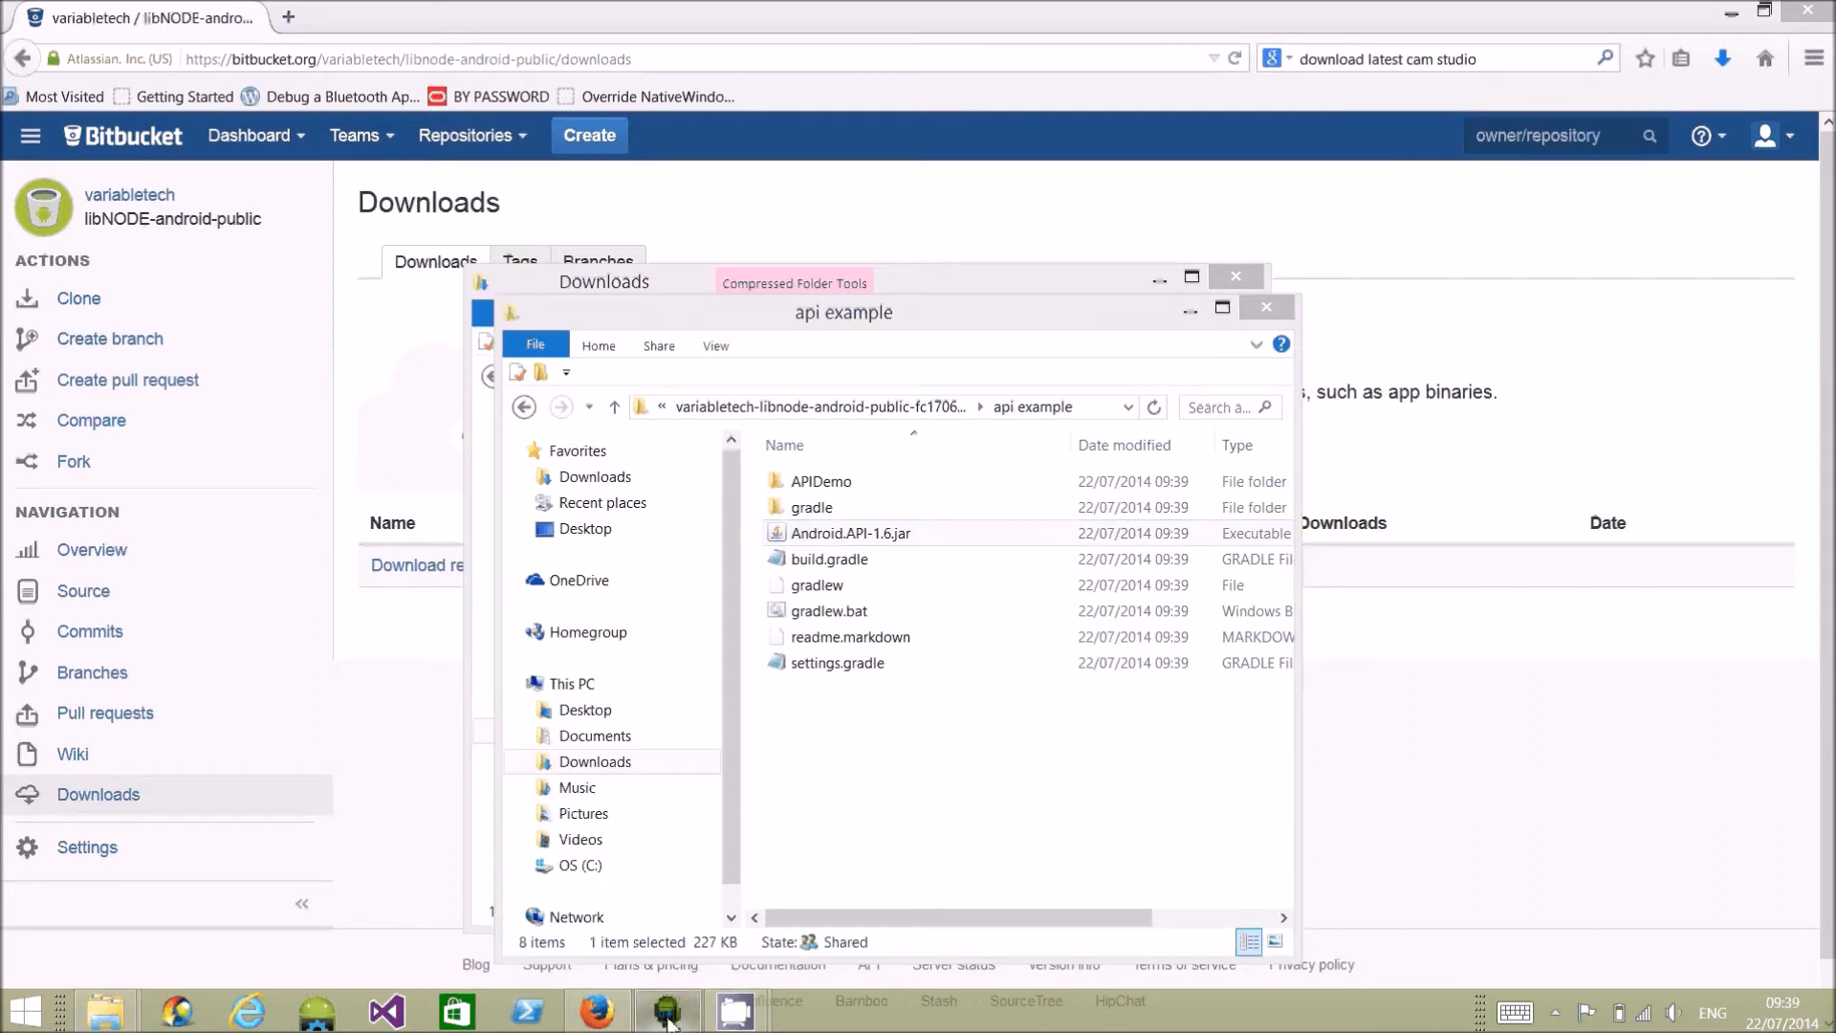
{"action": "mouse_move", "coordinate": [383, 1010]}
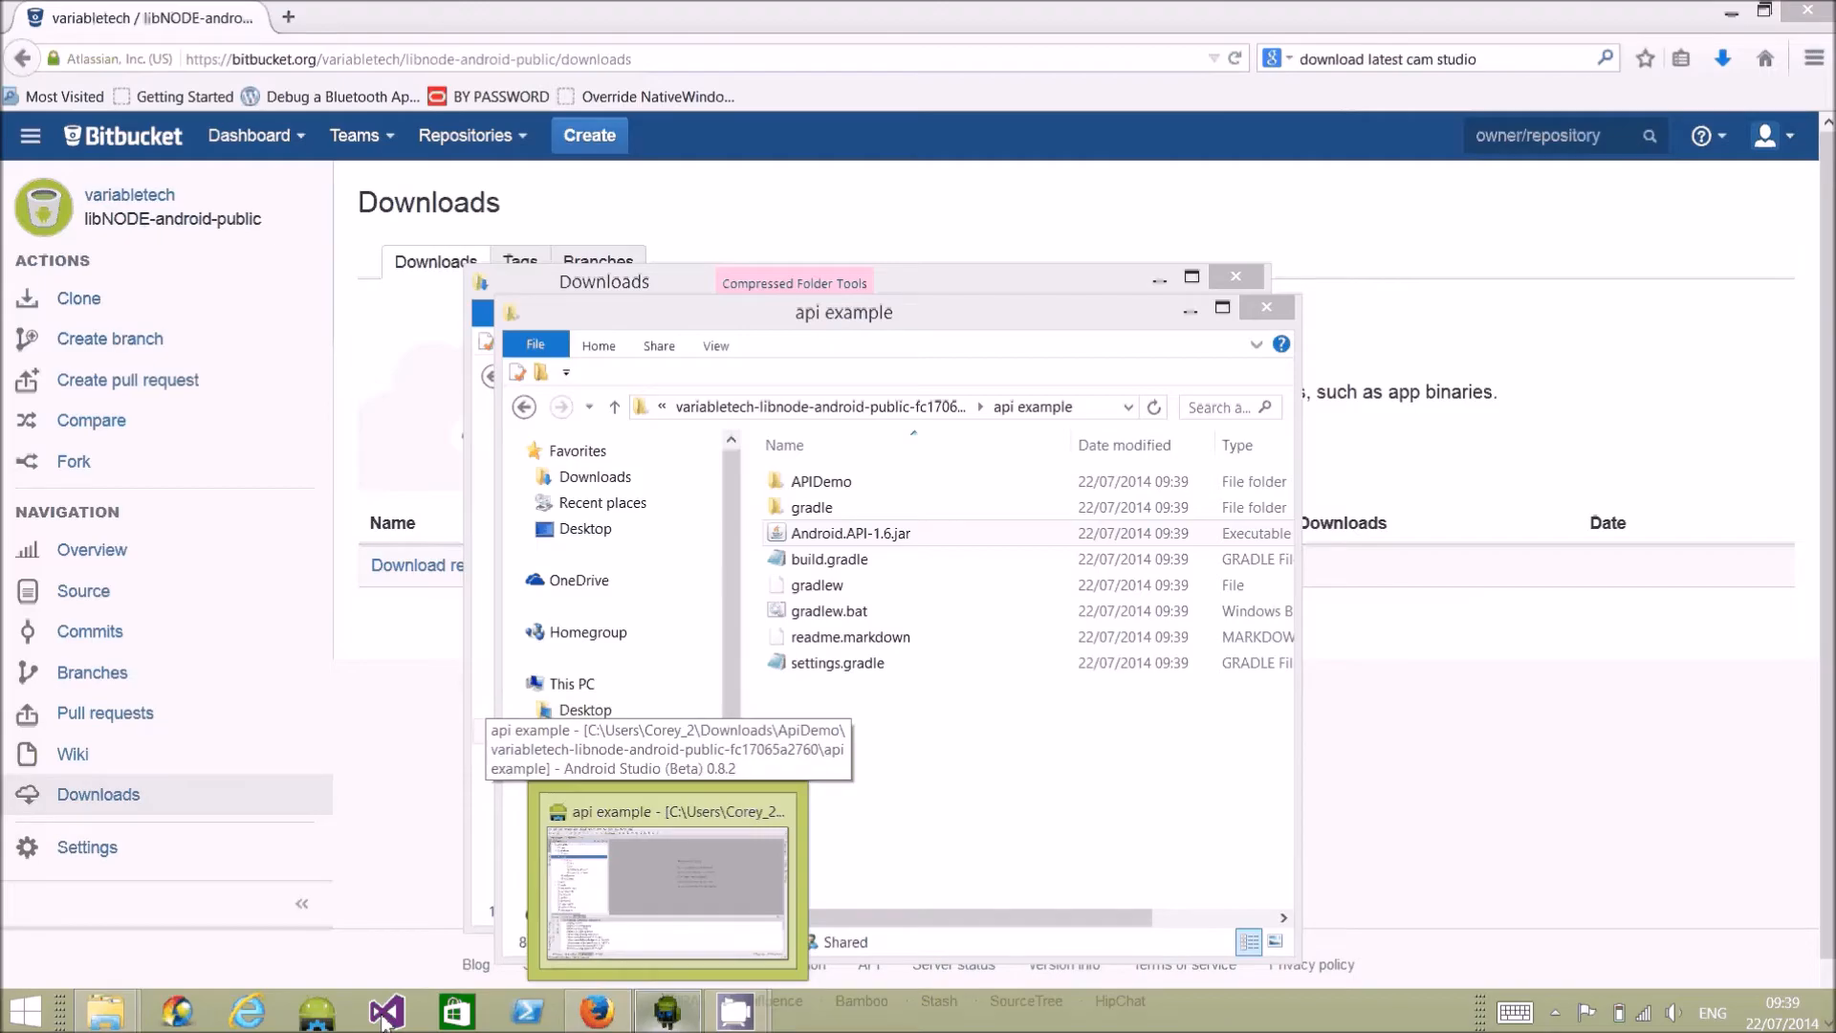
Switch to Android Studio and bring up its File menu to close the project
{"action": "left_click", "coordinate": [668, 877]}
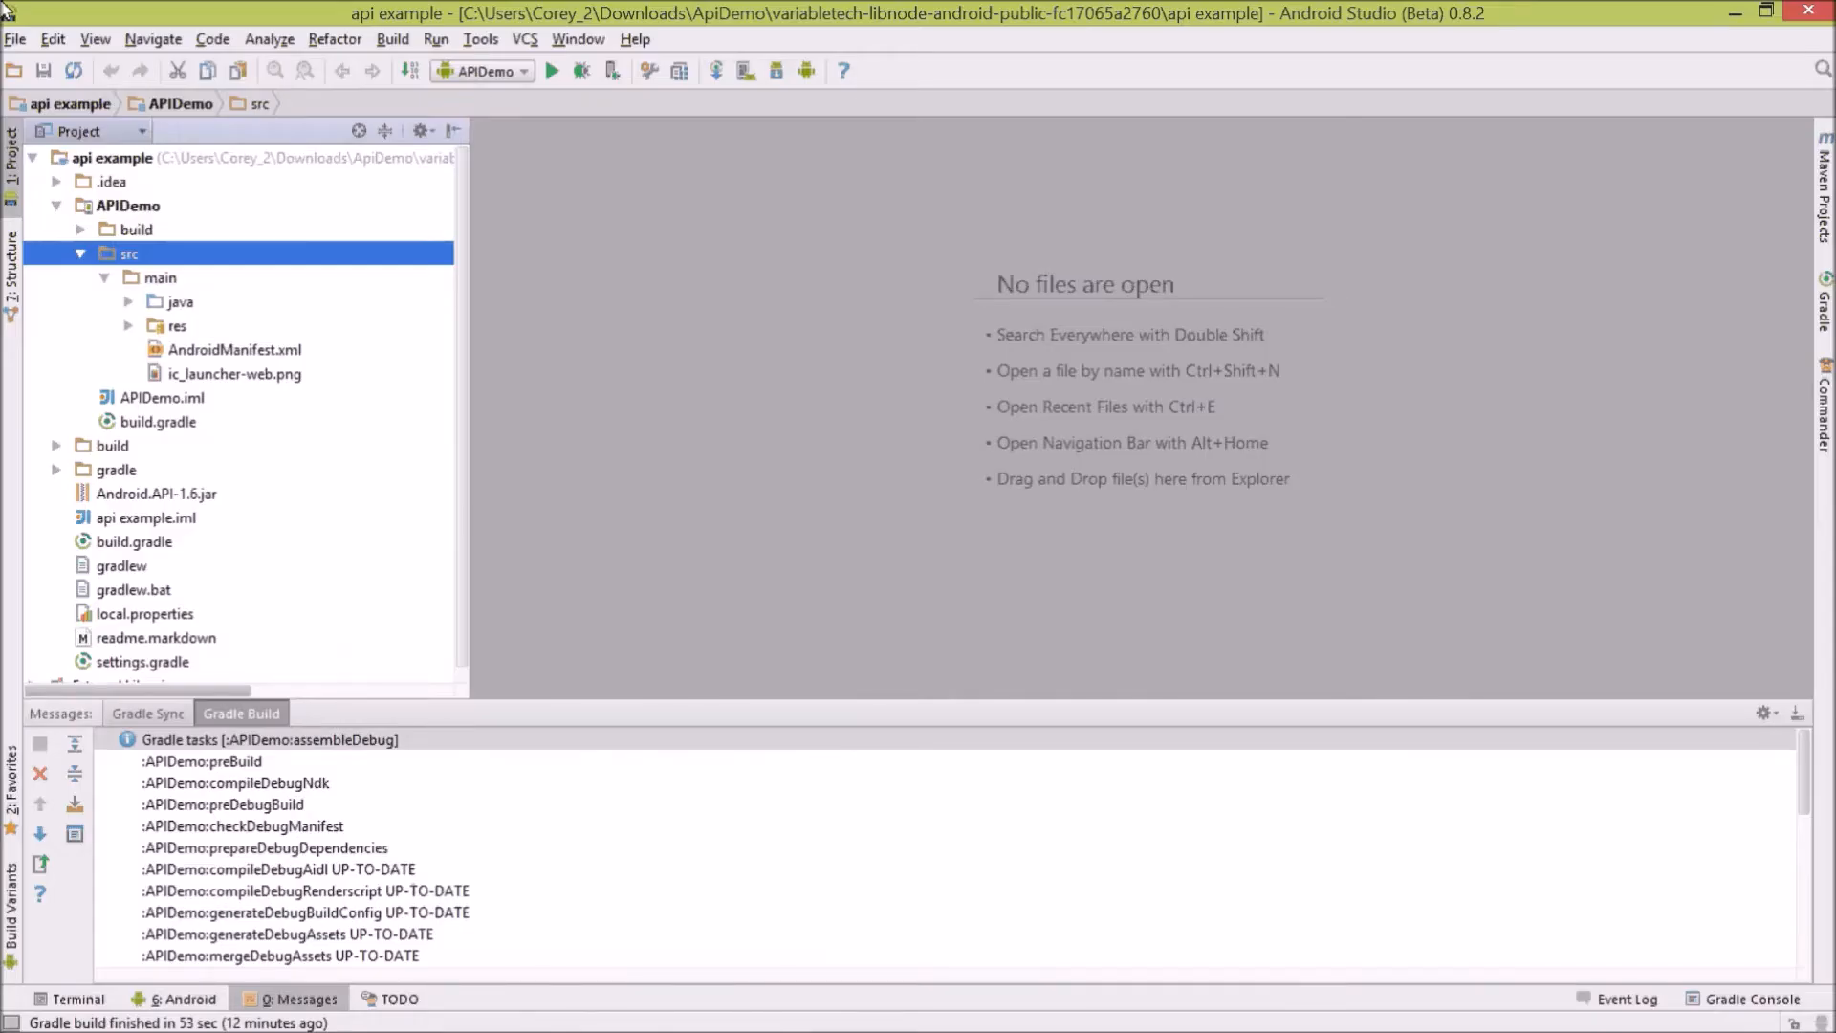
{"action": "left_click", "coordinate": [15, 38]}
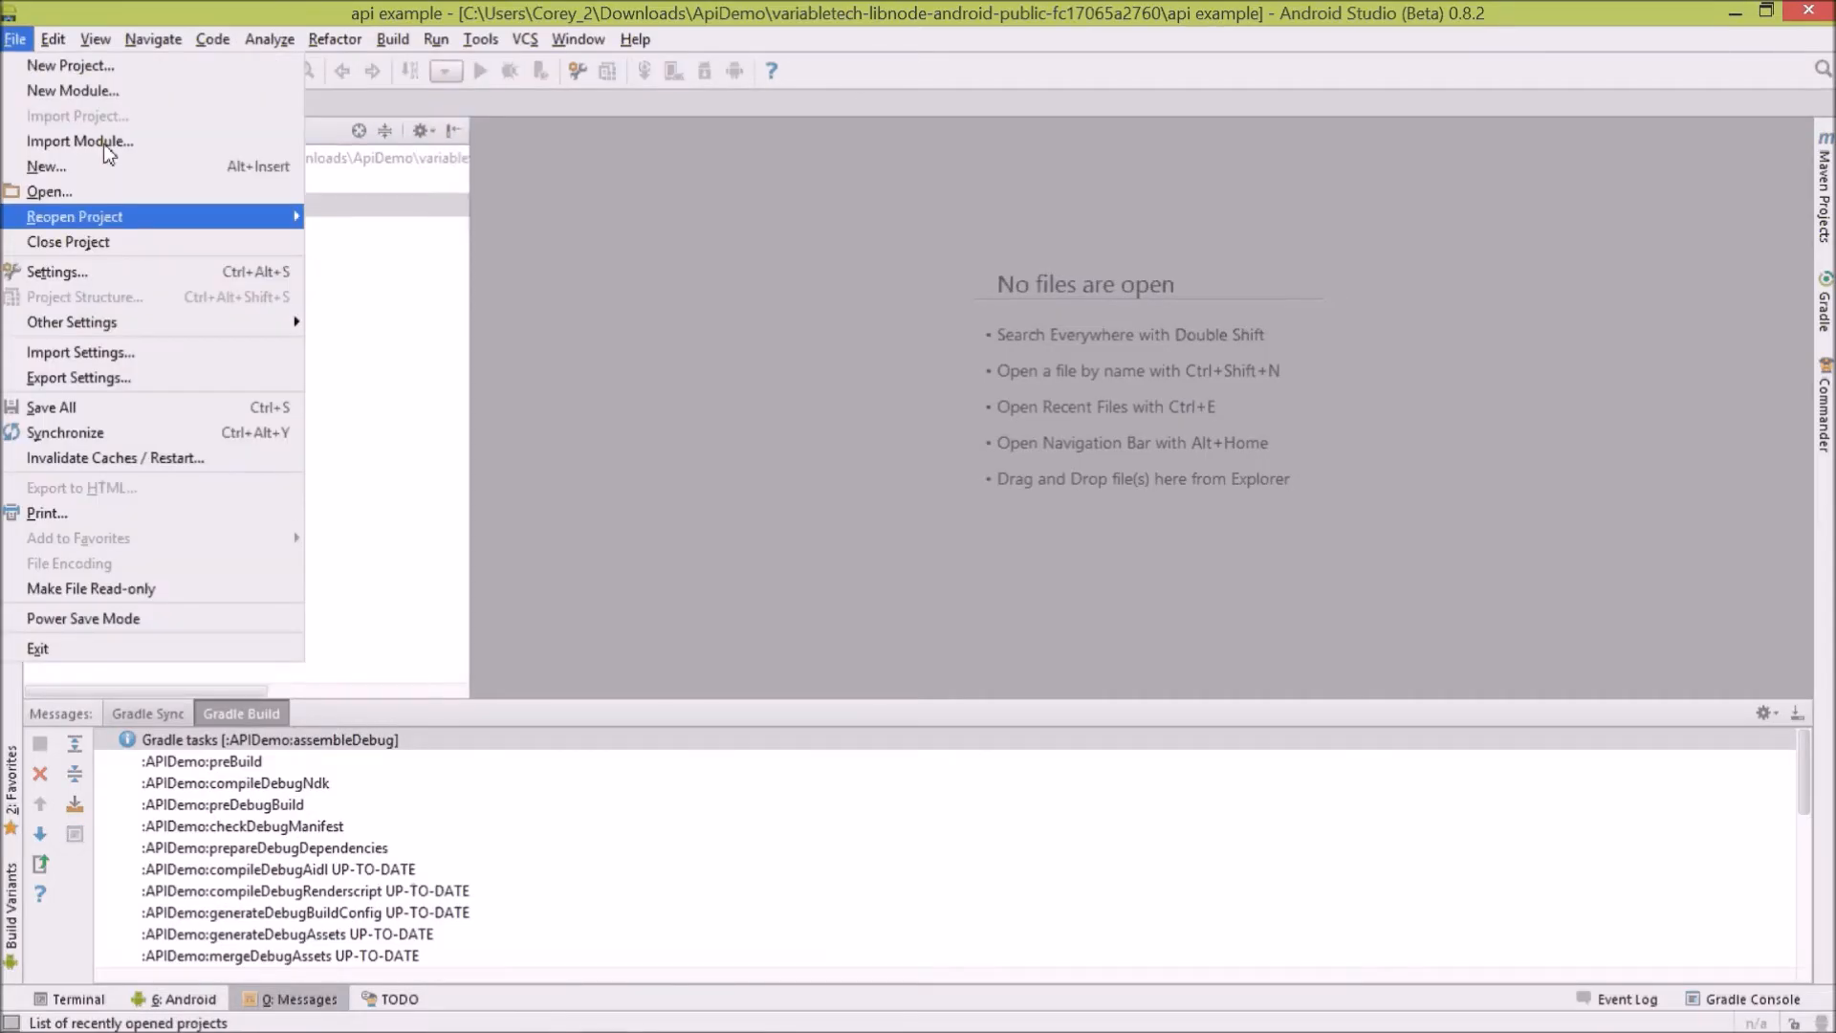
{"action": "mouse_move", "coordinate": [94, 551]}
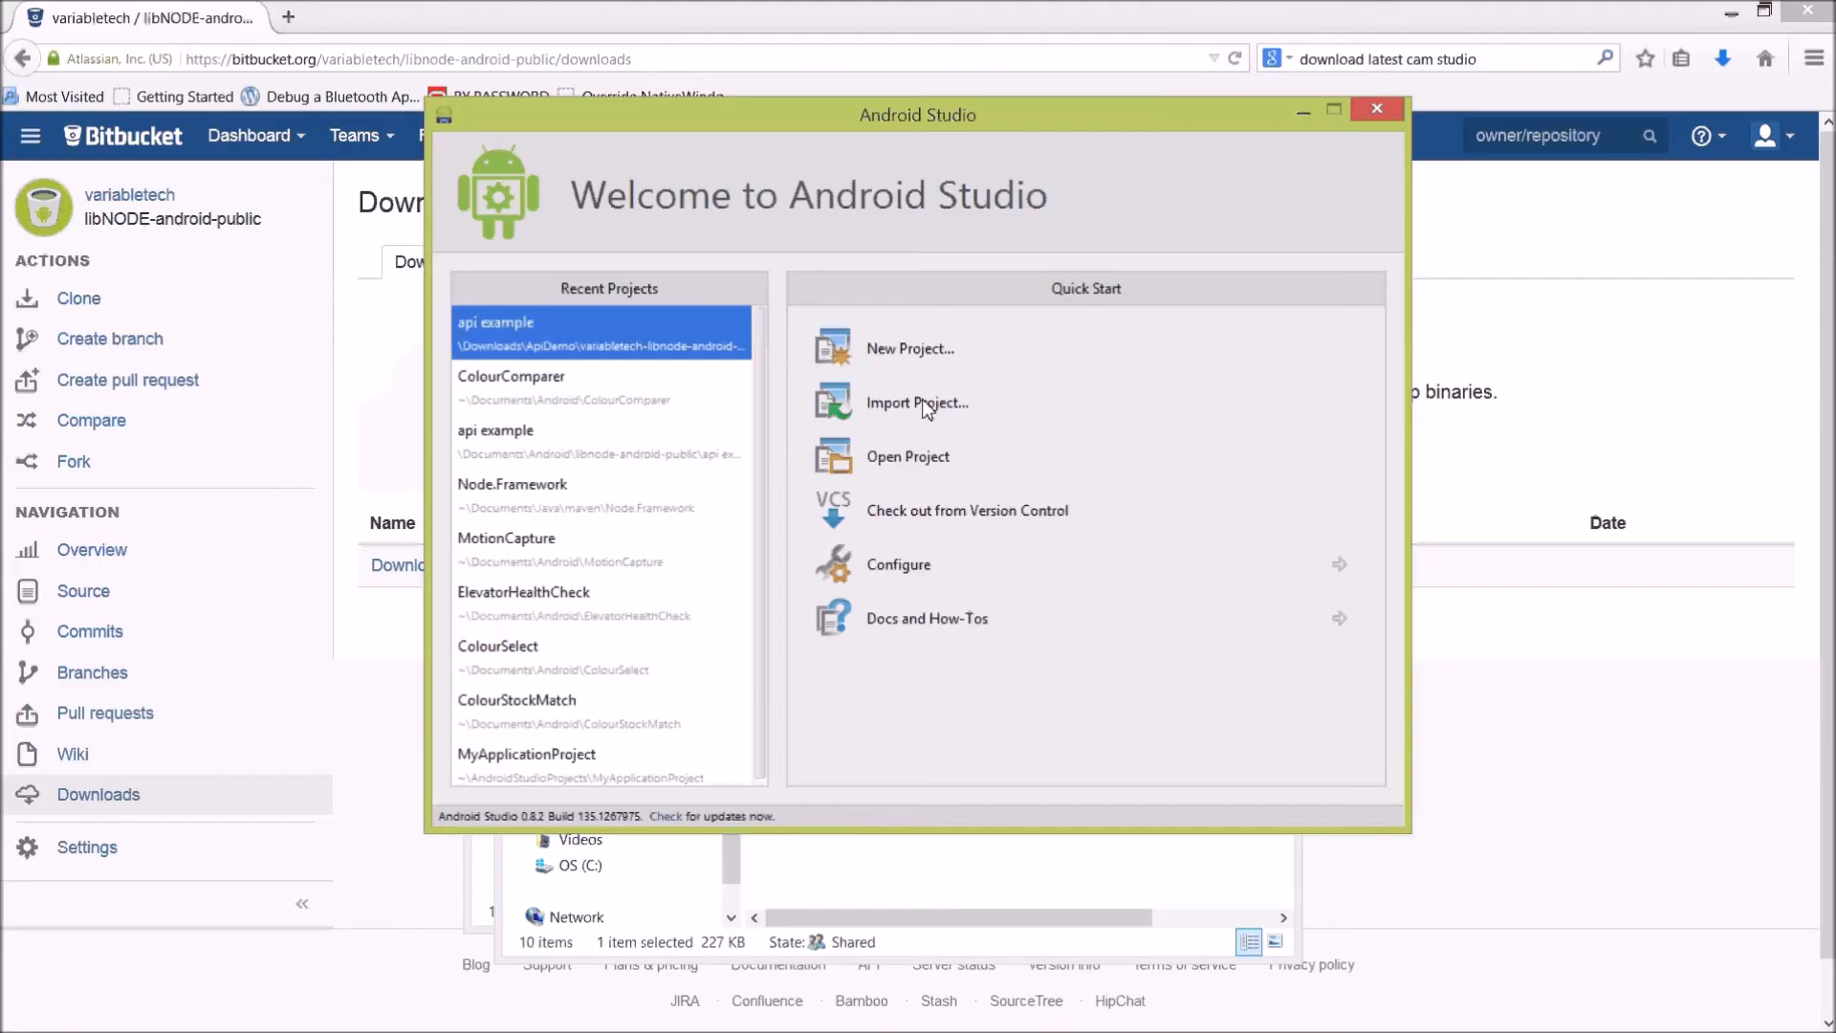
{"action": "mouse_move", "coordinate": [916, 402]}
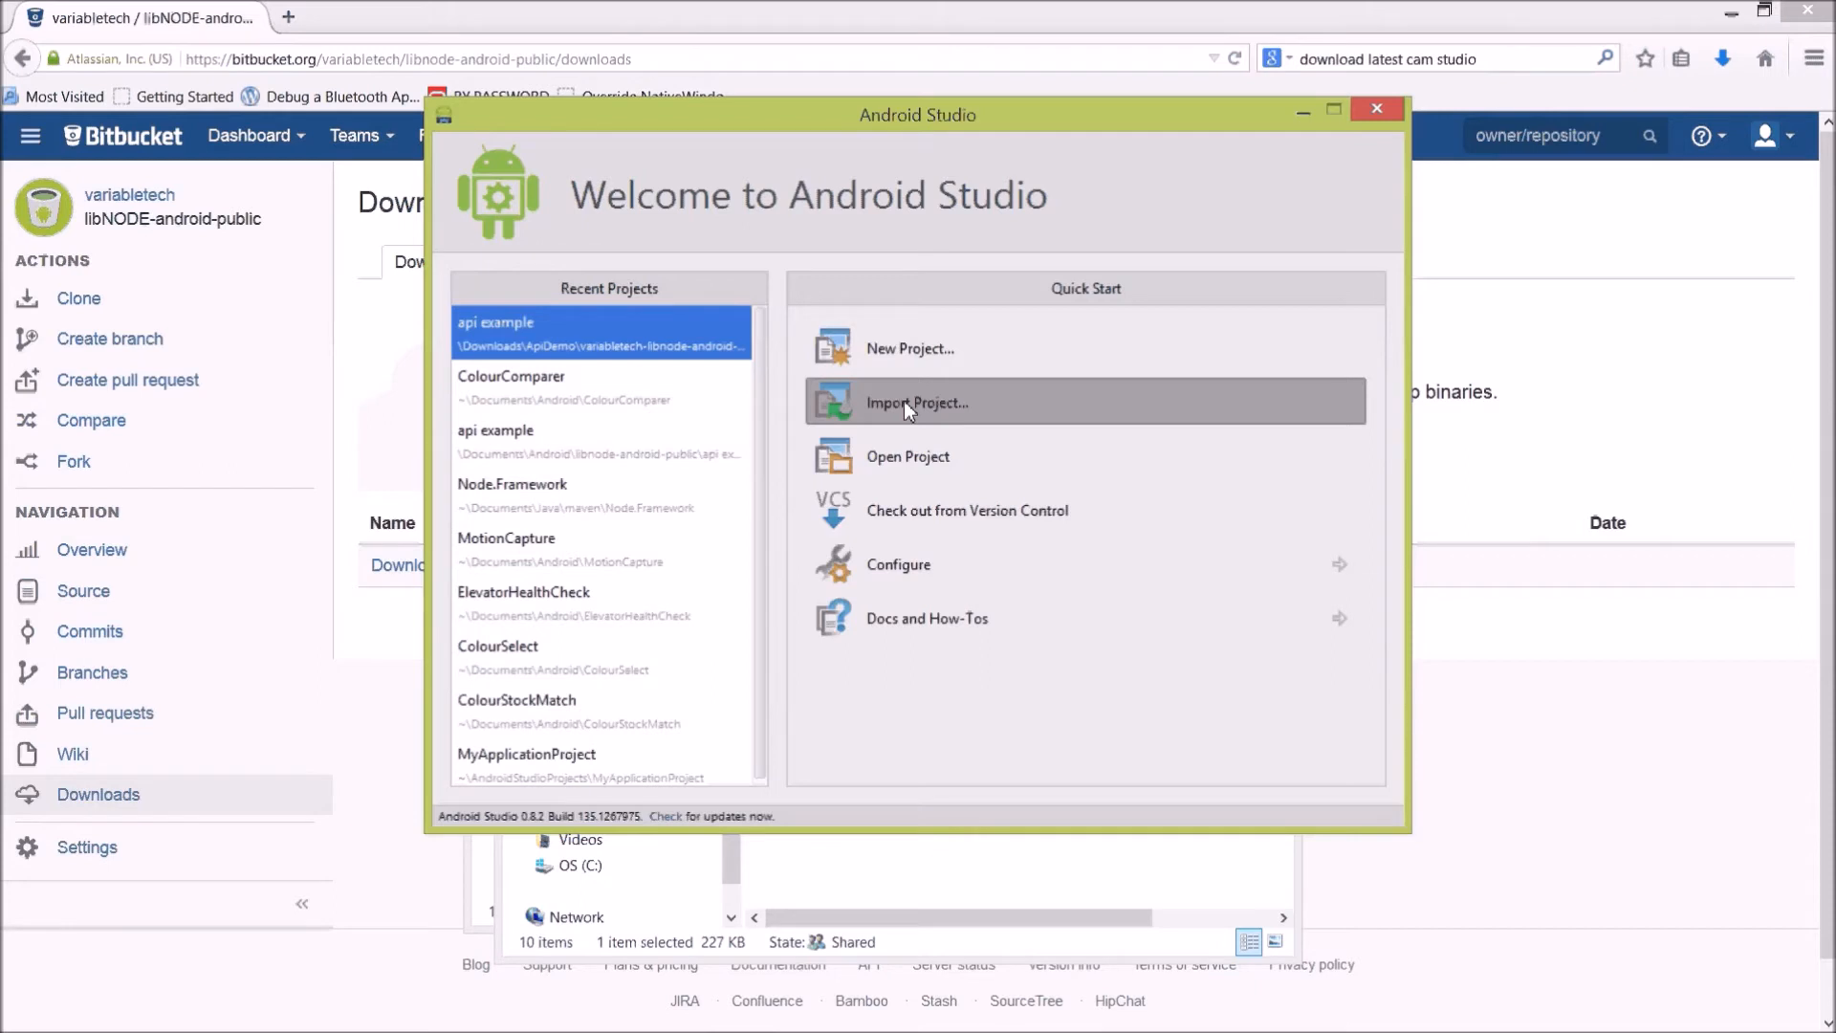
Import the api example folder from Downloads as an existing project
{"action": "left_click", "coordinate": [916, 402]}
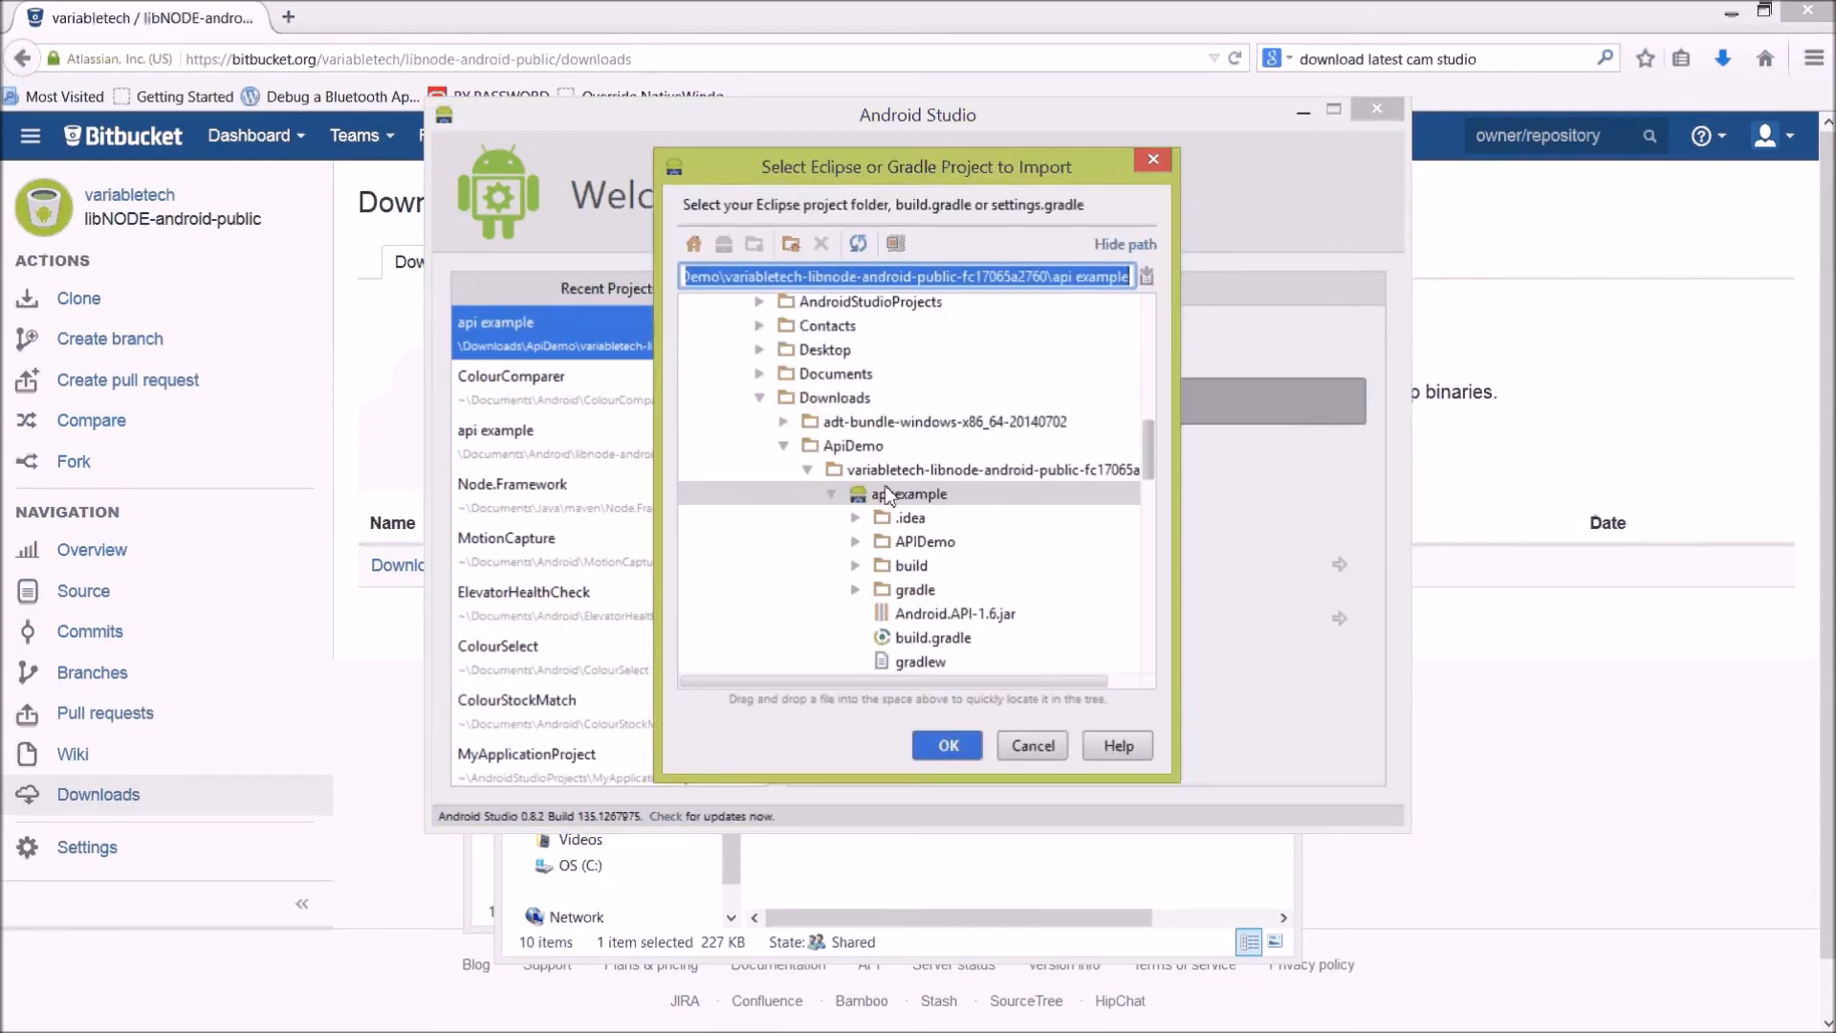
{"action": "scroll", "scroll_direction": "down", "scroll_amount": 3}
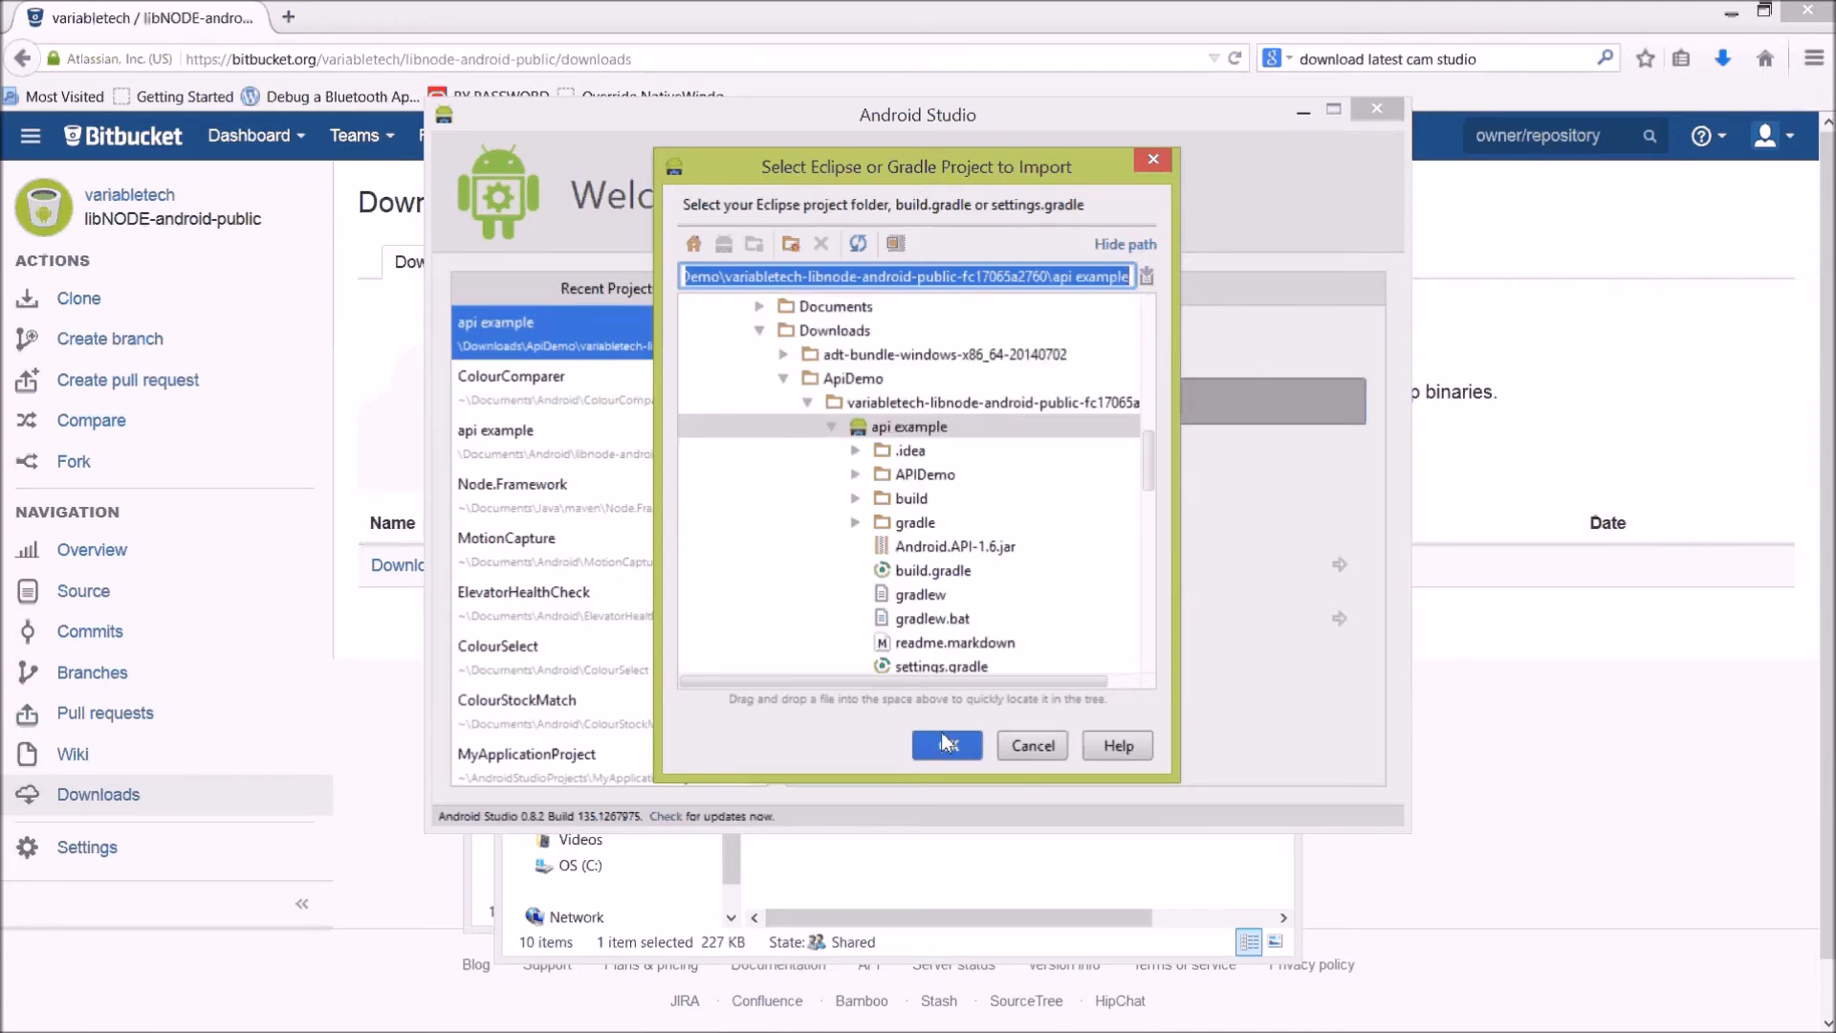
{"action": "left_click", "coordinate": [946, 746]}
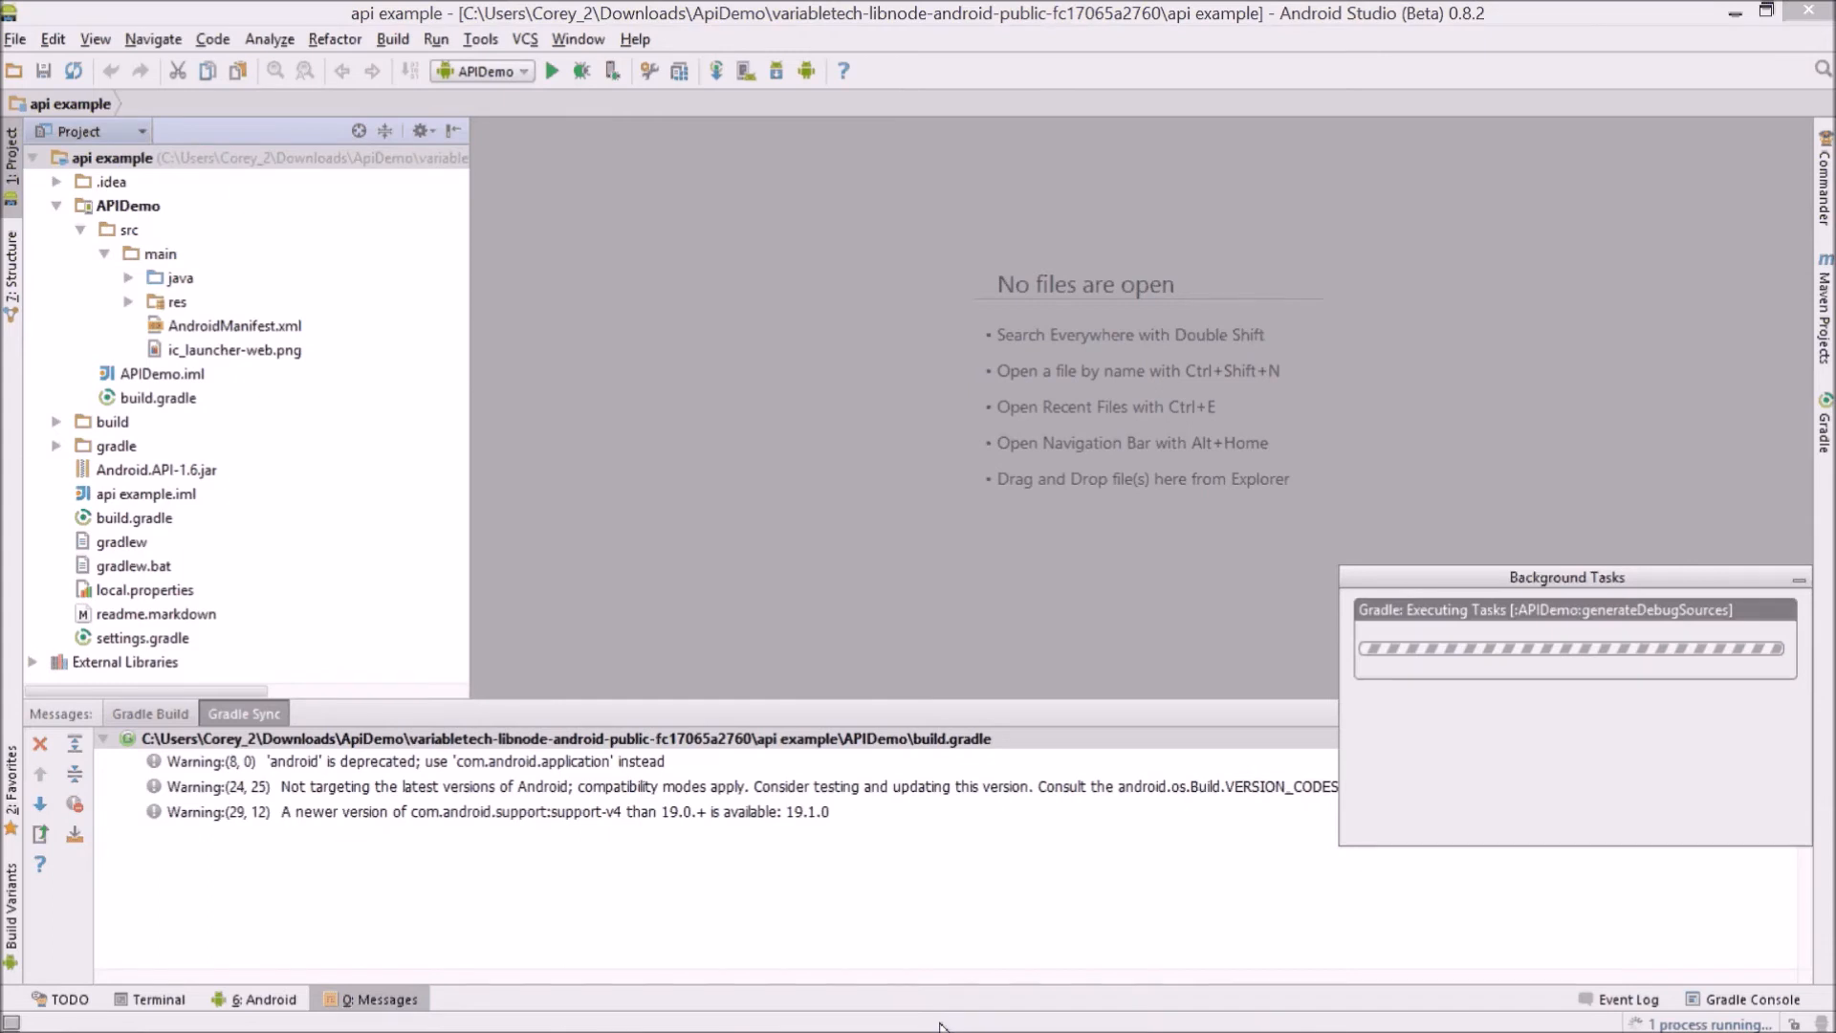
Show the Gradle Build output listing the APIDemo debug tasks after sync
{"action": "left_click", "coordinate": [149, 714]}
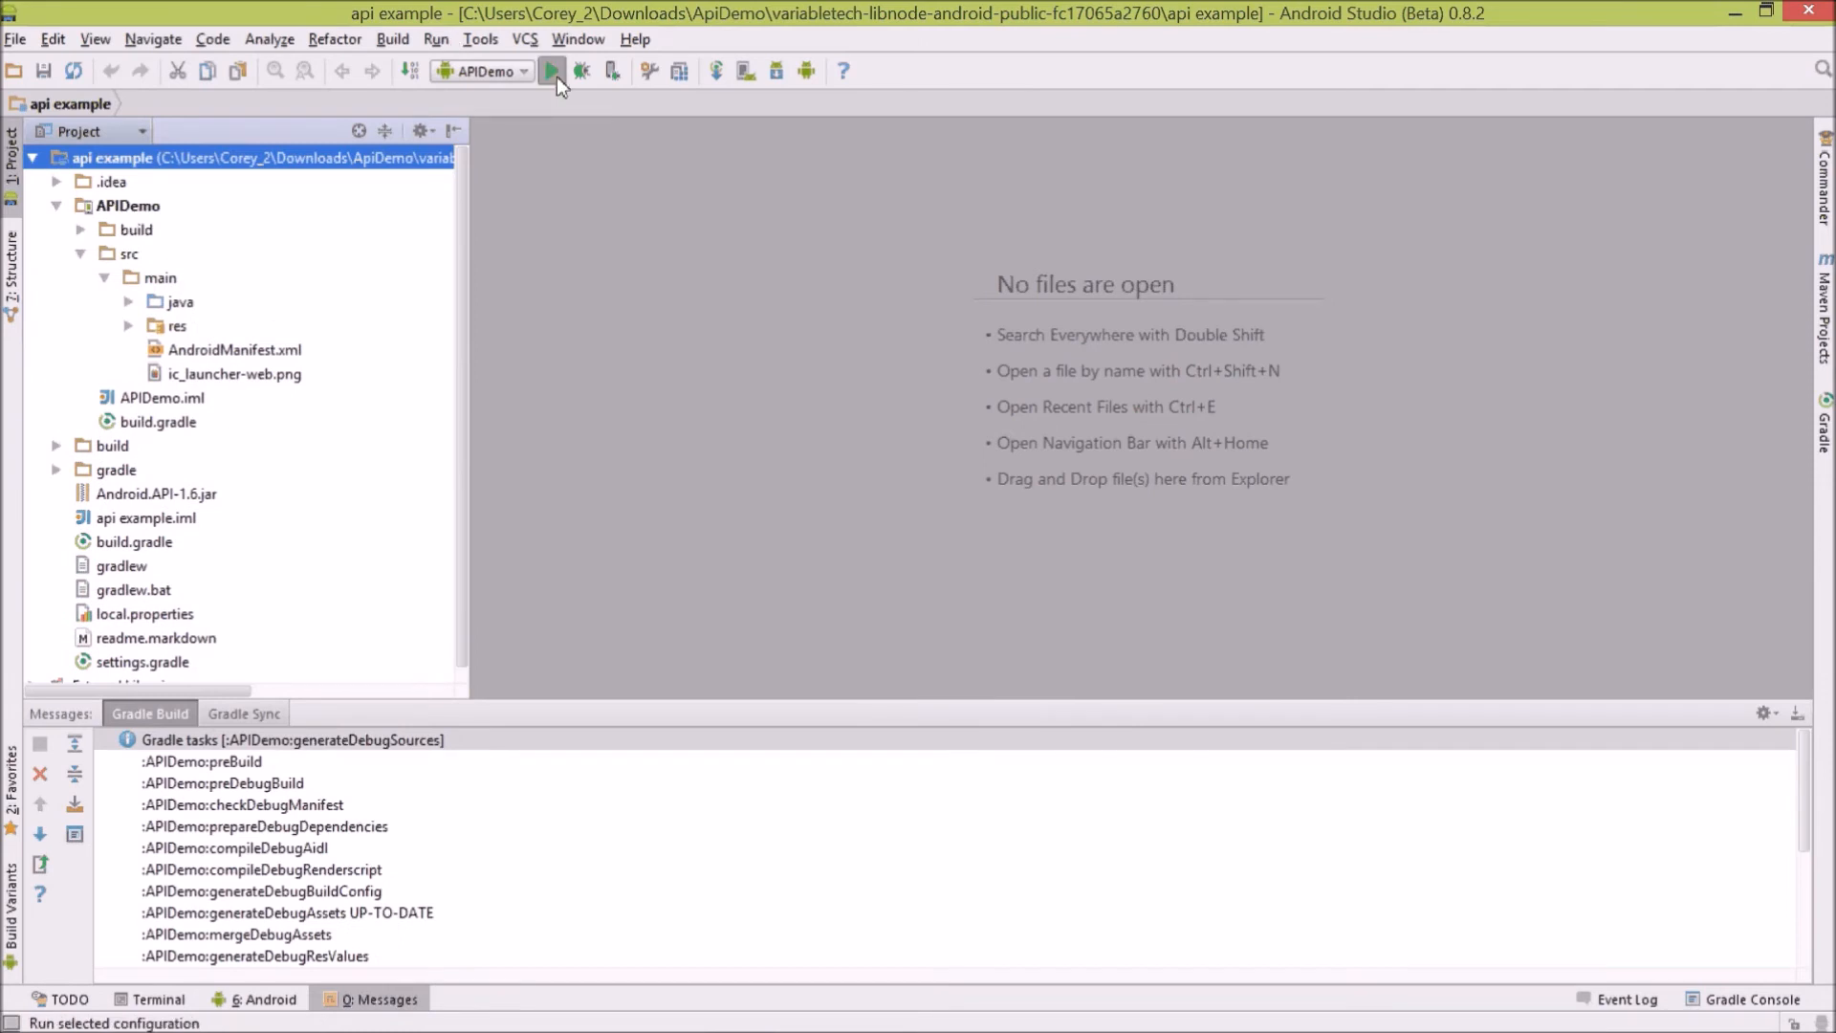
Run APIDemo and set the Choose Device dialog to 'Choose a running device'
{"action": "left_click", "coordinate": [550, 71]}
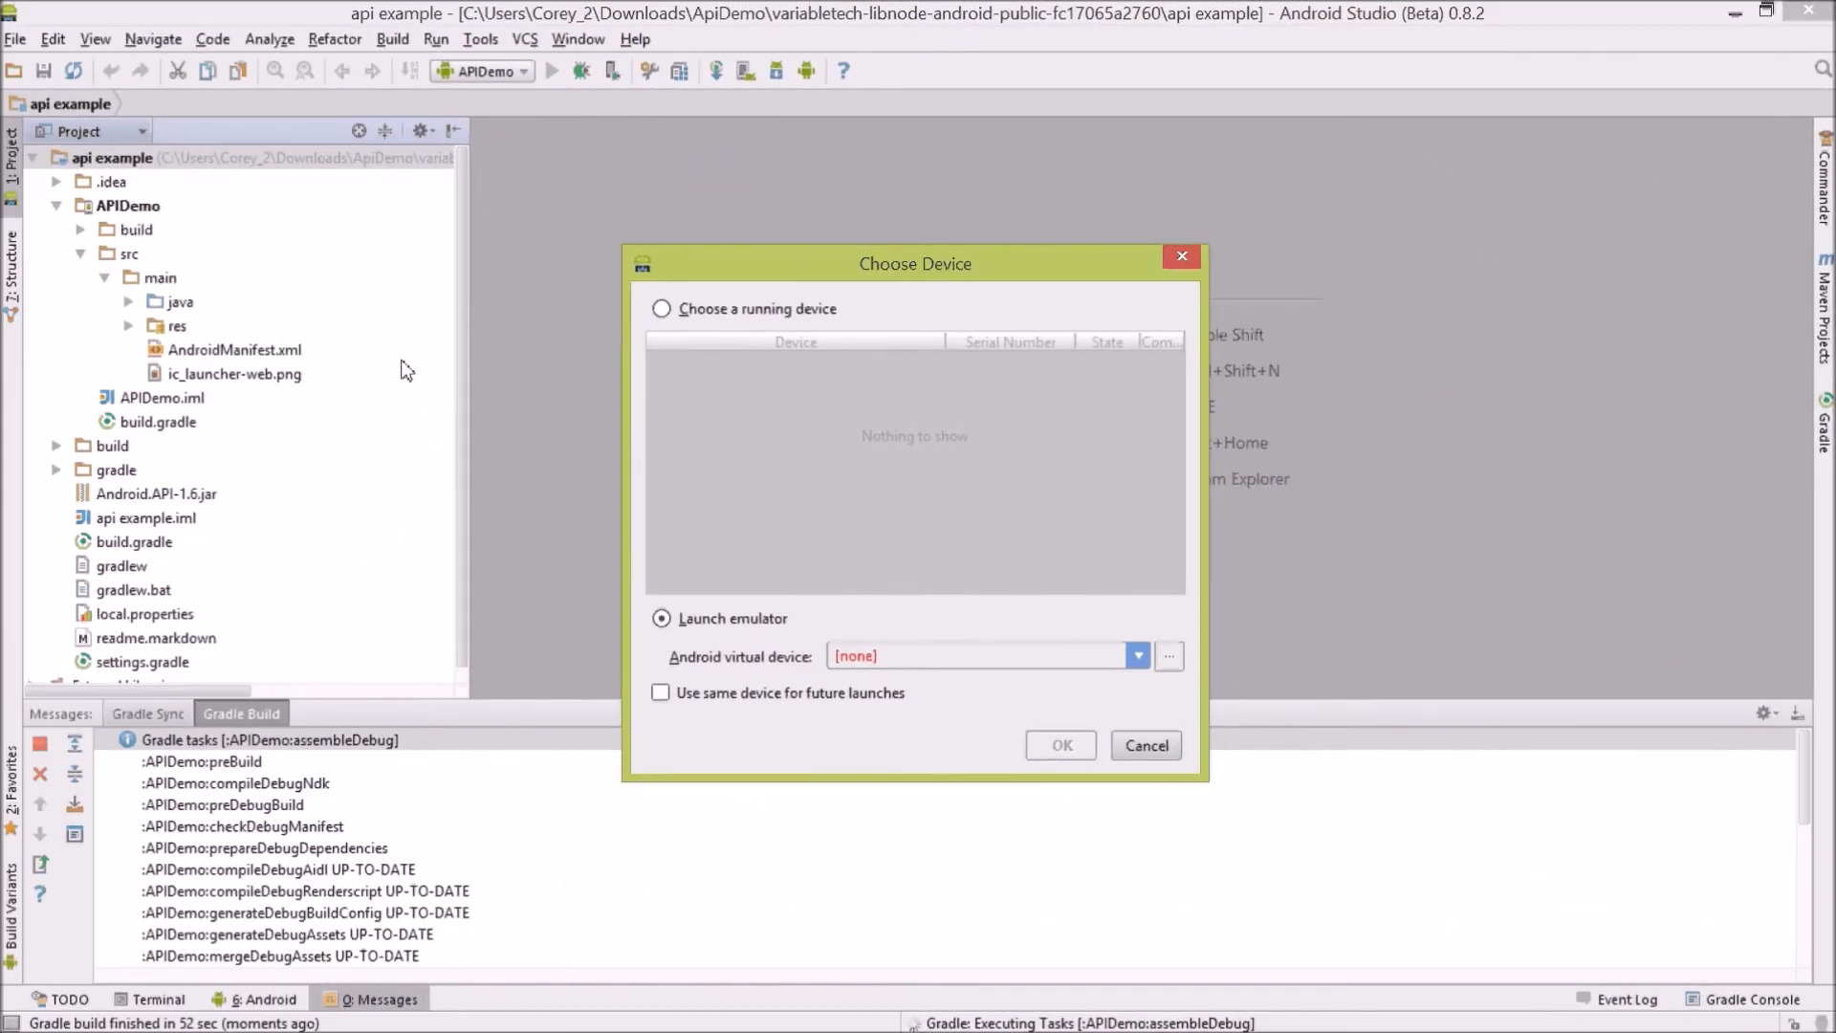
{"action": "mouse_move", "coordinate": [706, 319]}
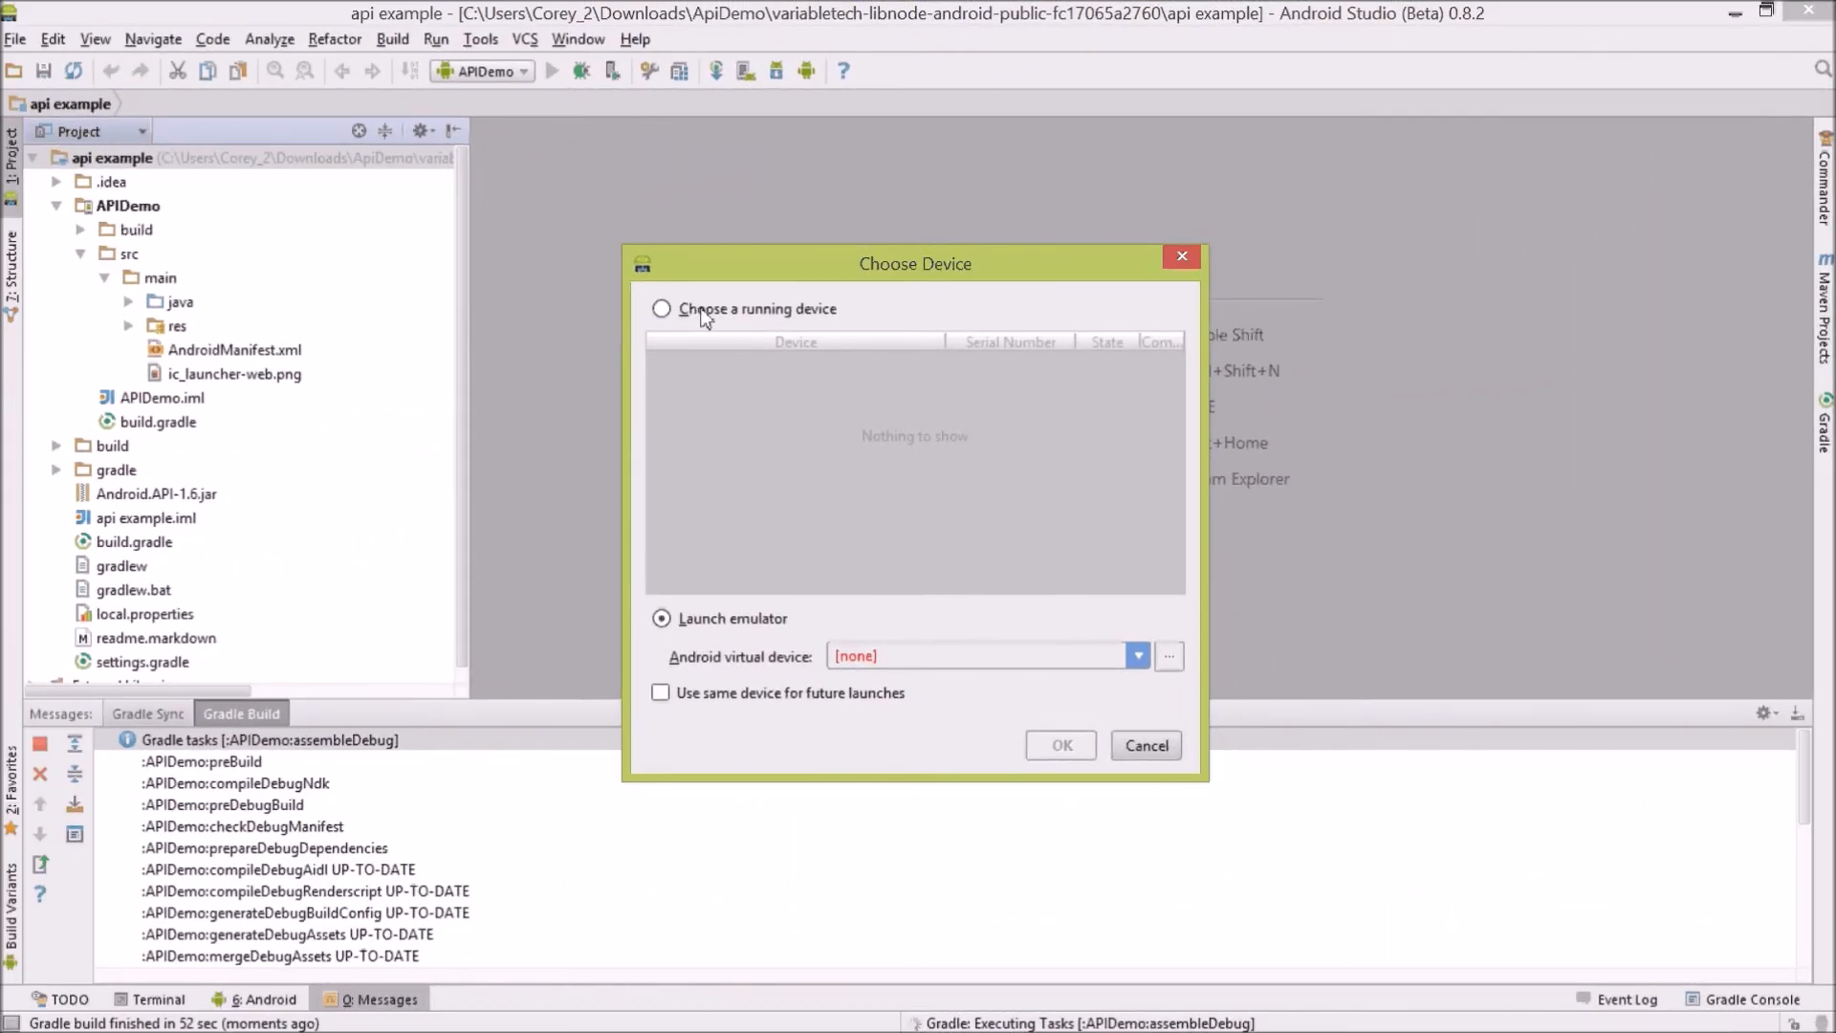
{"action": "left_click", "coordinate": [662, 308]}
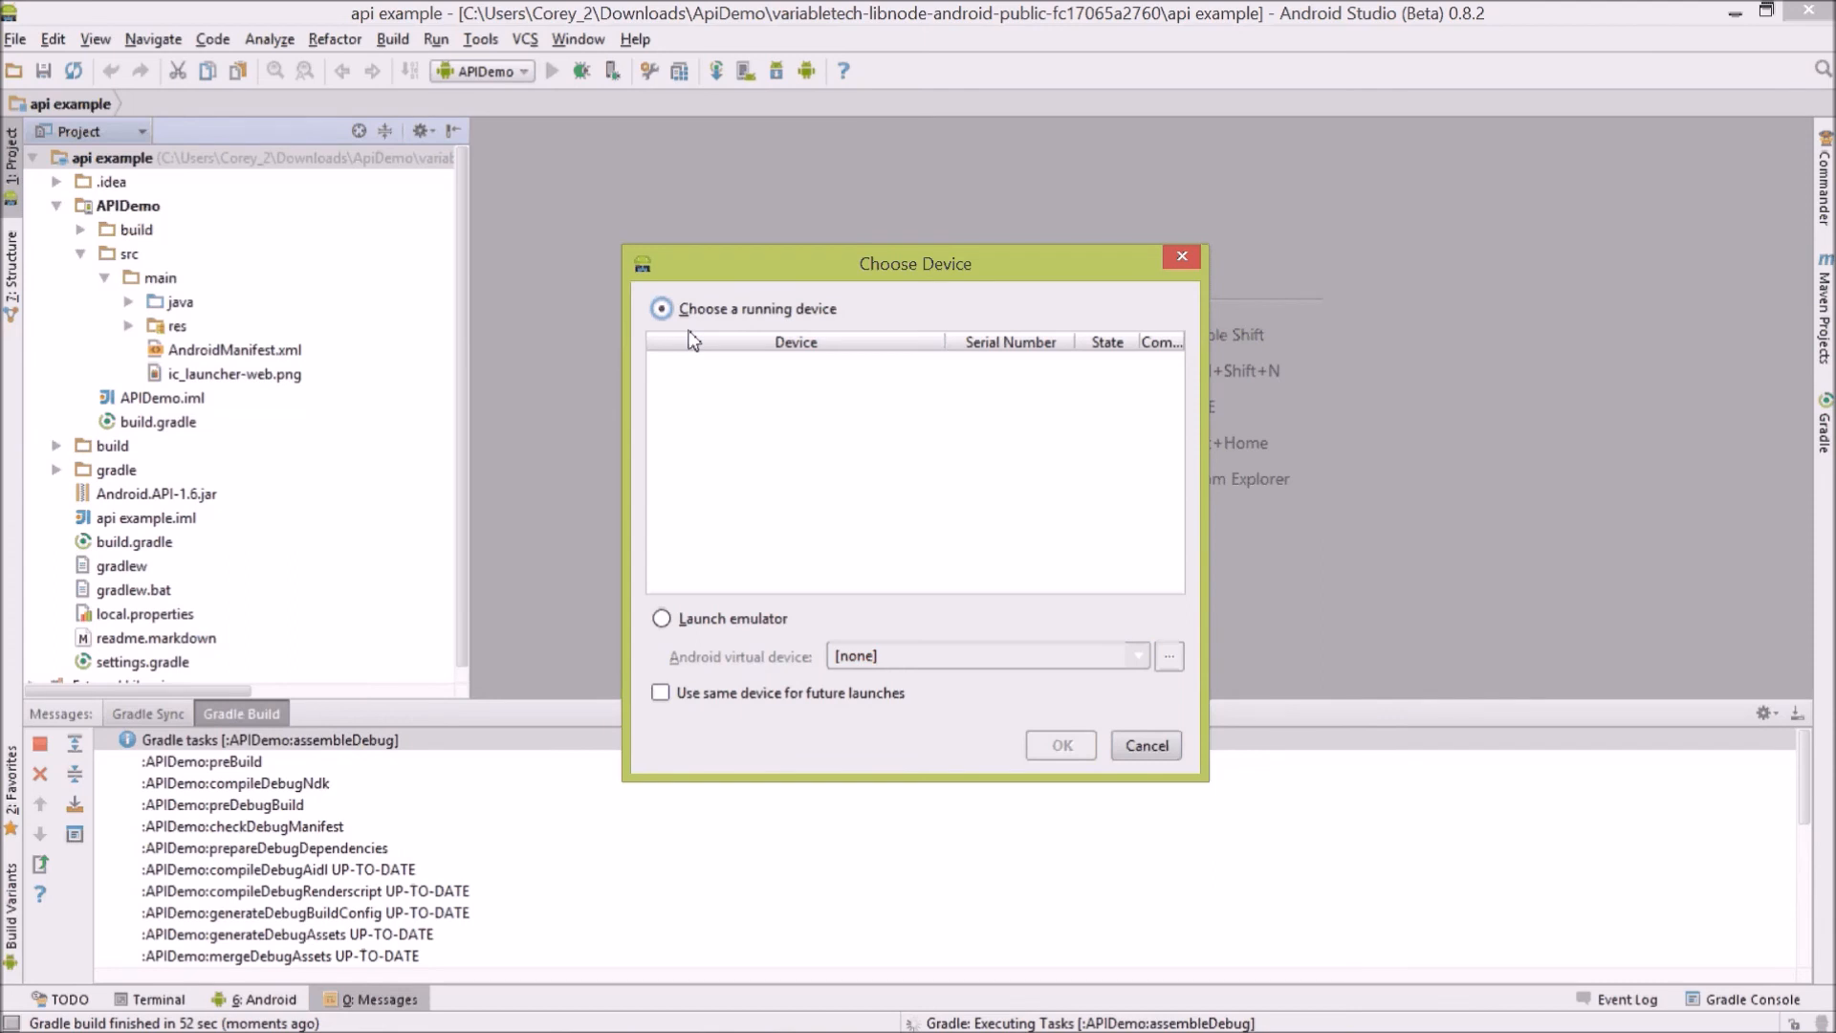